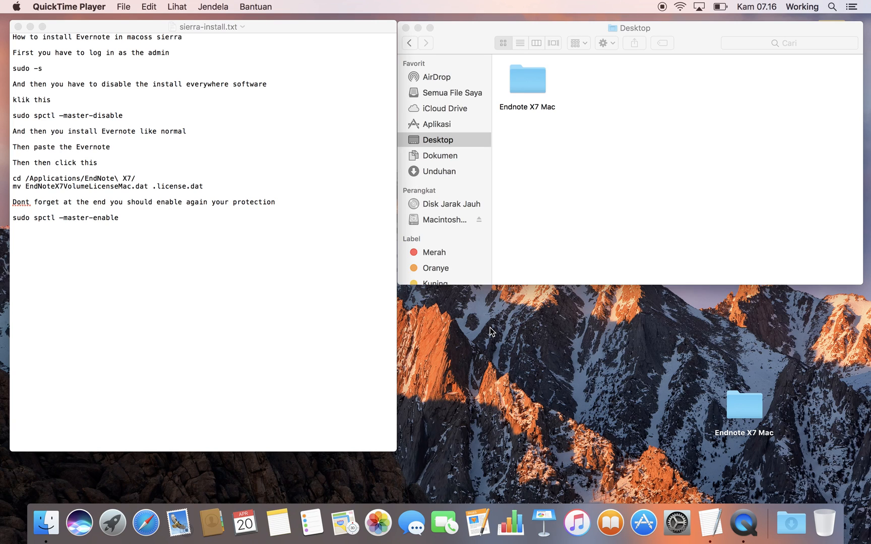
pyautogui.moveTo(156, 32)
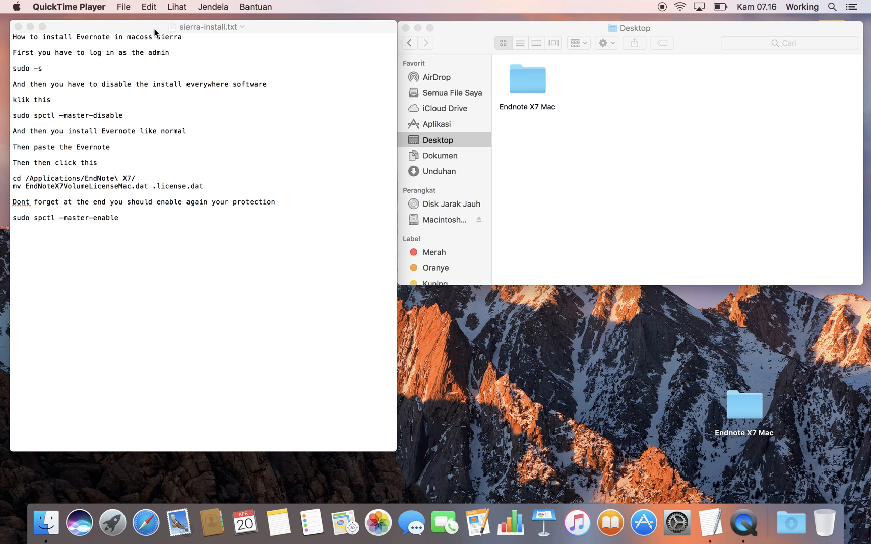
pyautogui.moveTo(12, 11)
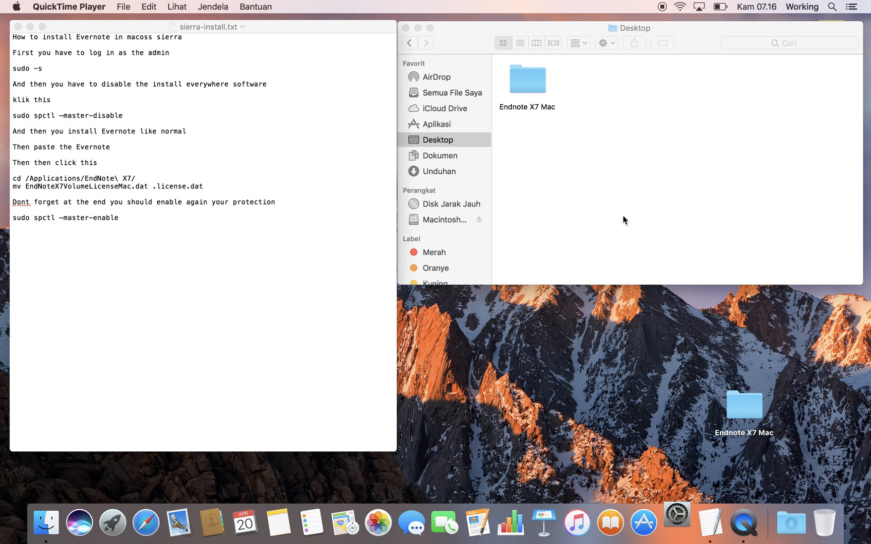
# Bring up the System Preferences window from the Dock.
pyautogui.click(675, 522)
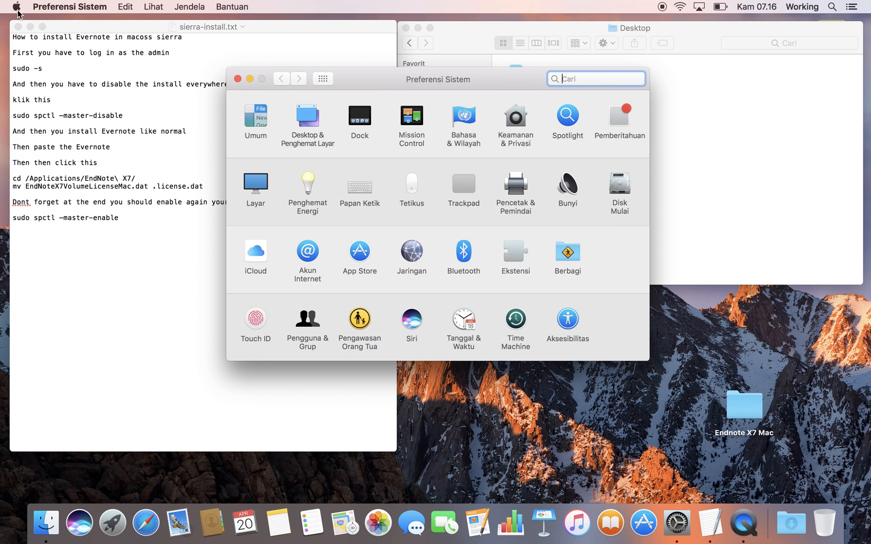
pyautogui.moveTo(431, 193)
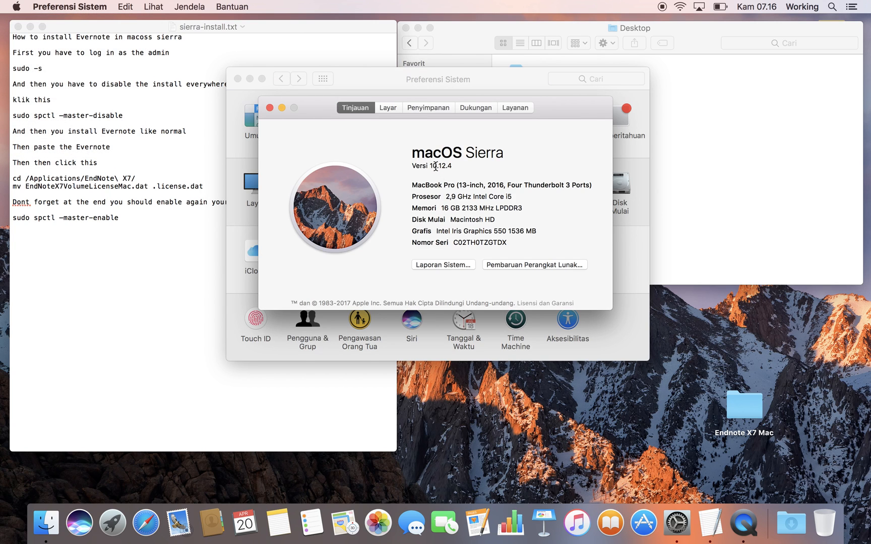
pyautogui.moveTo(491, 182)
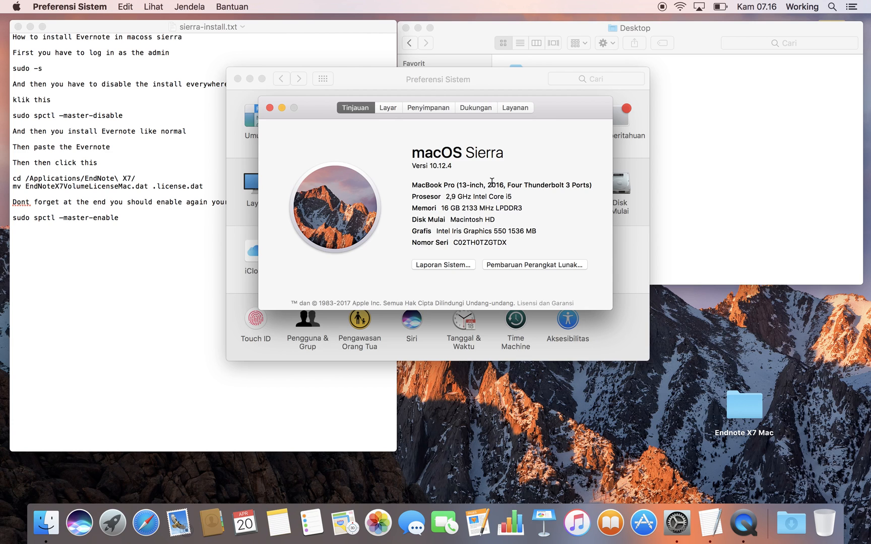
pyautogui.moveTo(268, 122)
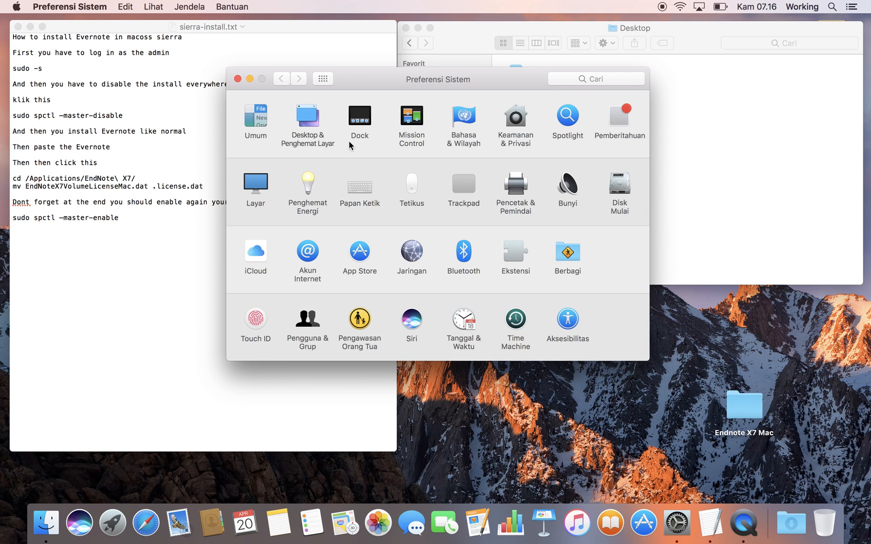
pyautogui.moveTo(390, 151)
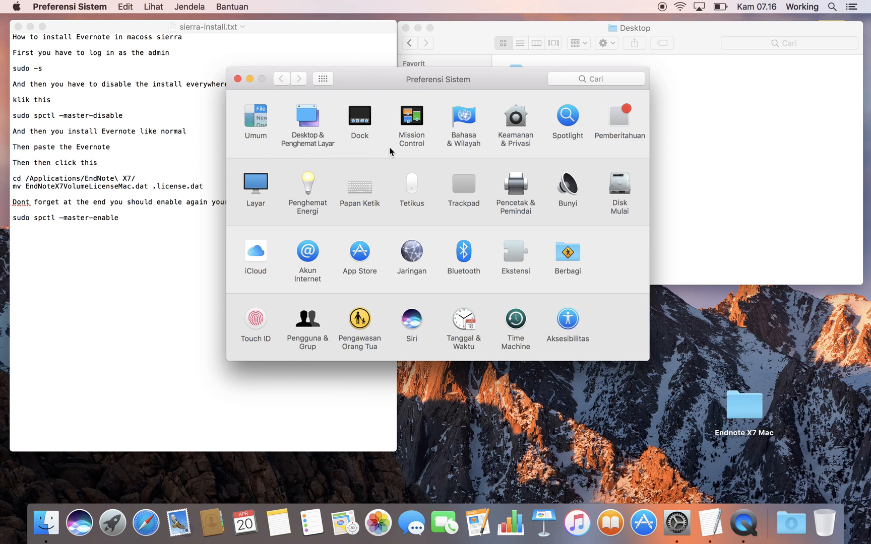
# Open the Security & Privacy pane to view the 'Allow apps downloaded from' options.
pyautogui.click(515, 115)
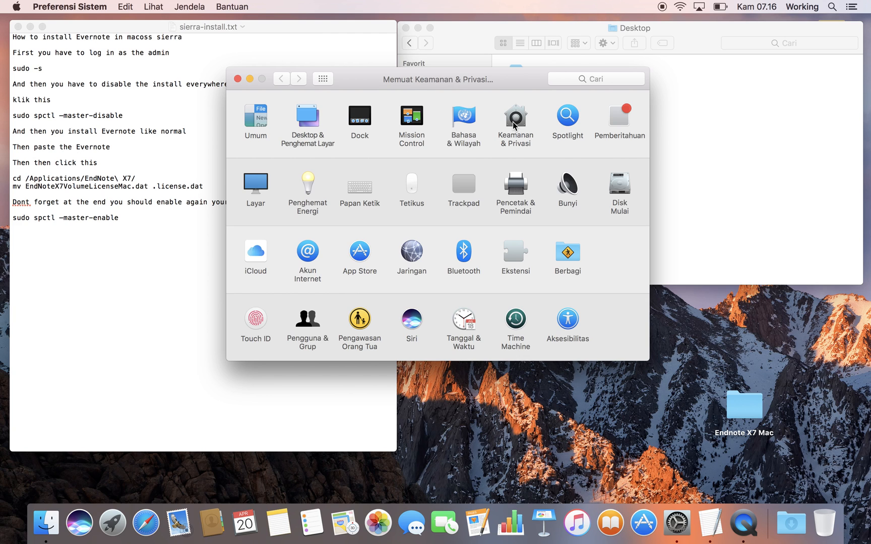
pyautogui.click(514, 120)
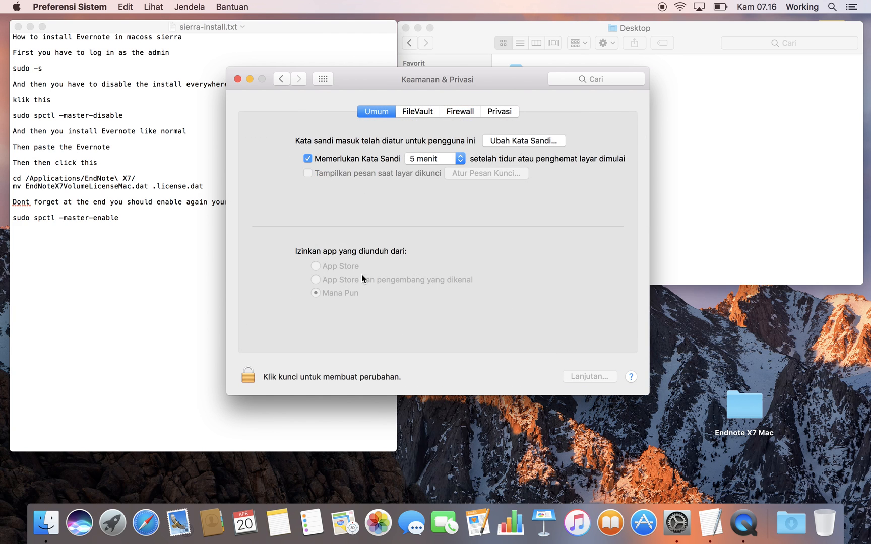
pyautogui.moveTo(356, 311)
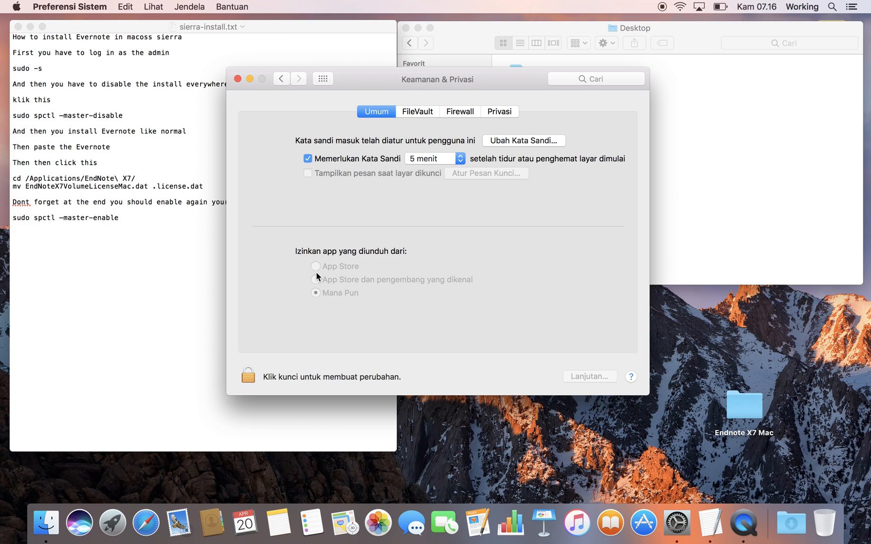
pyautogui.moveTo(325, 294)
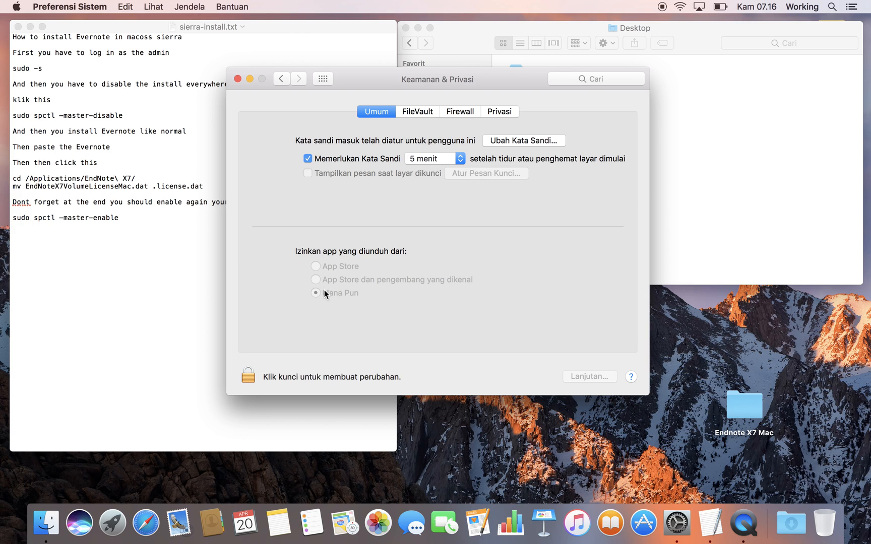
pyautogui.moveTo(655, 11)
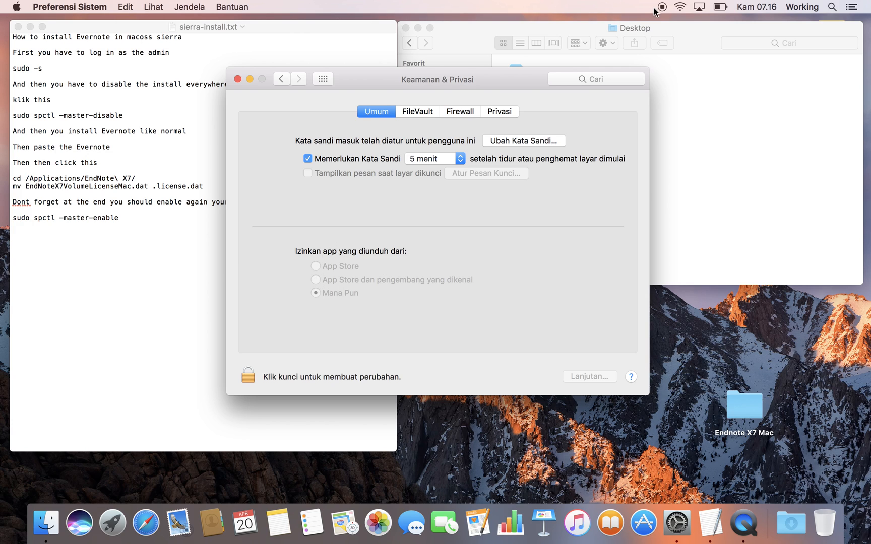
# Launch Terminal via Spotlight and start a root shell with sudo -s and the admin password.
pyautogui.click(831, 7)
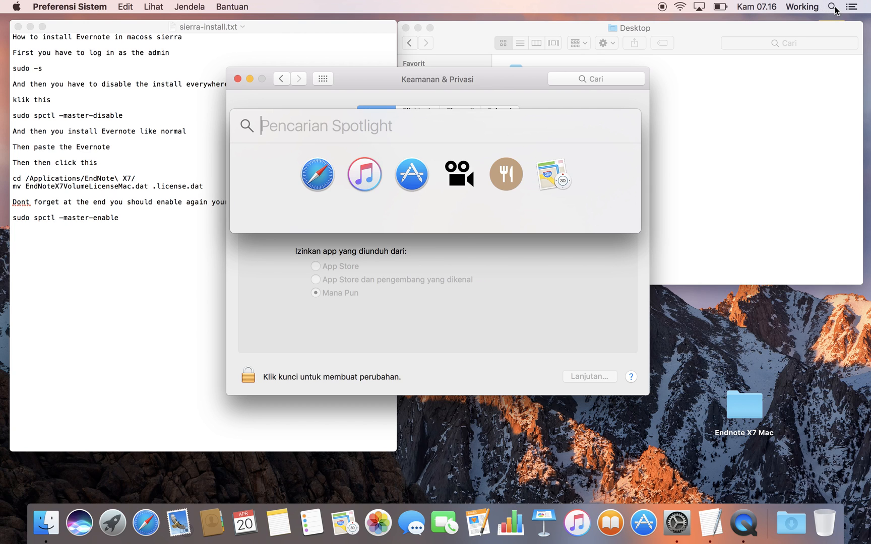
pyautogui.write('terminal')
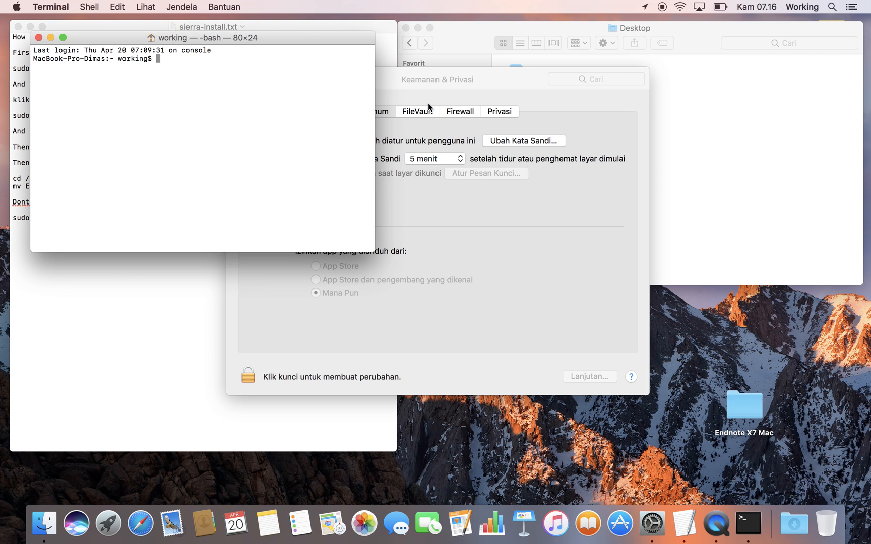
pyautogui.moveTo(276, 42)
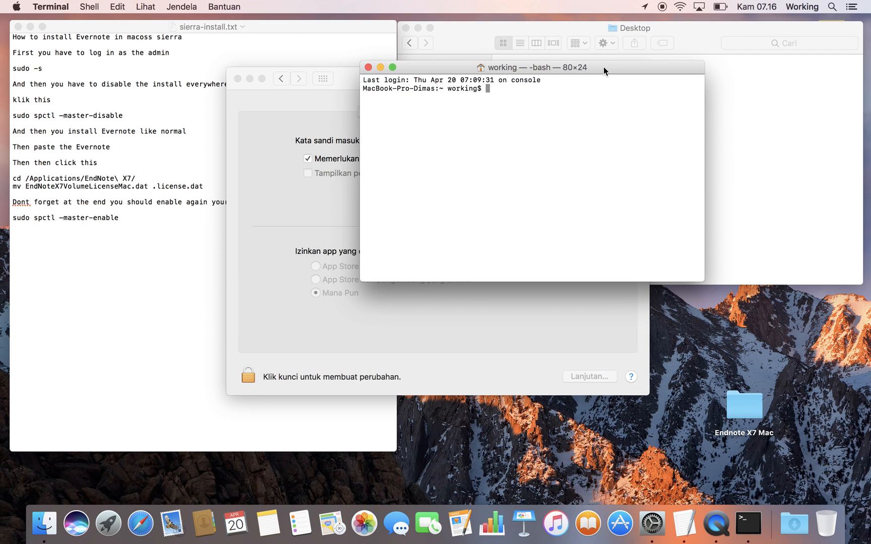
pyautogui.moveTo(514, 103)
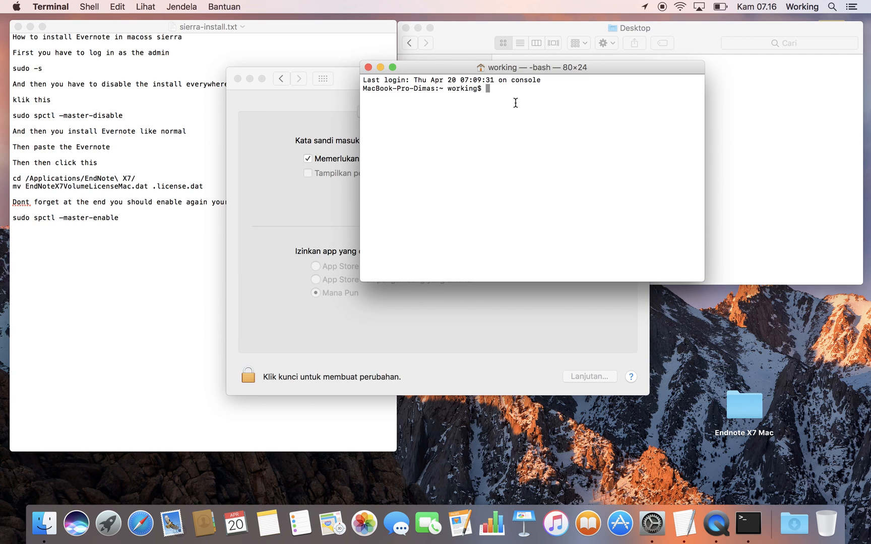
pyautogui.write('sudo')
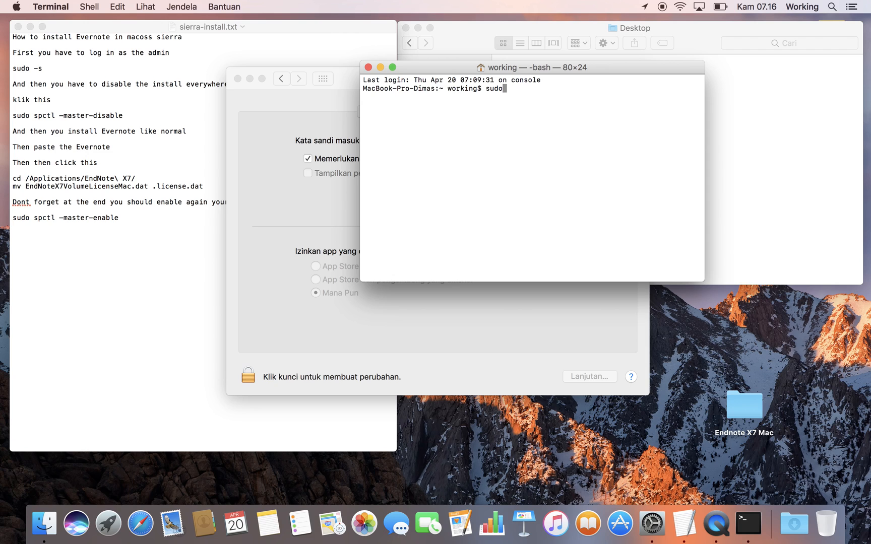
pyautogui.press('Return')
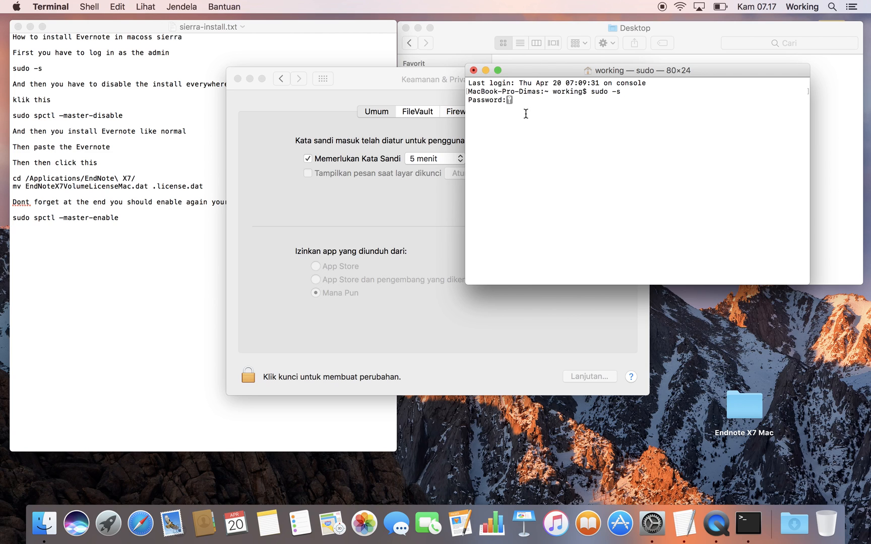
pyautogui.press('Return')
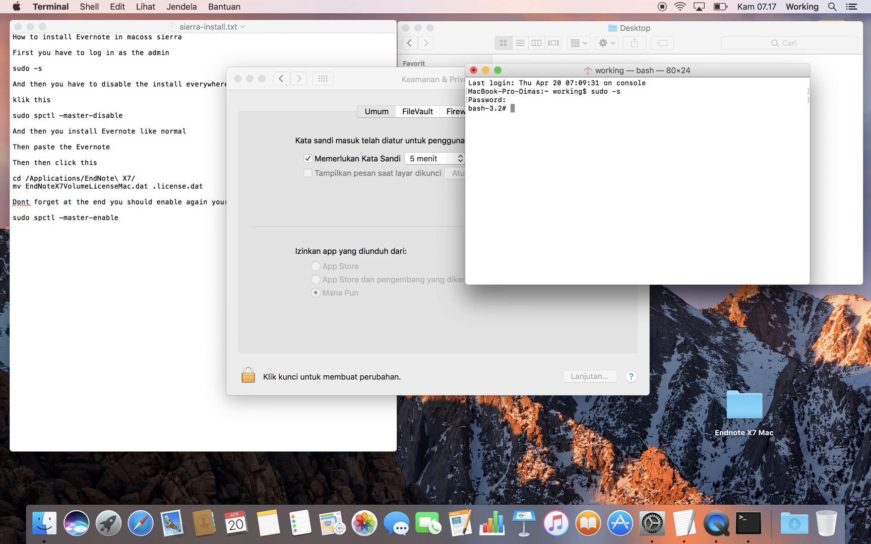
# Run sudo spctl --master-disable in the root shell to disable Gatekeeper.
pyautogui.write('sudo')
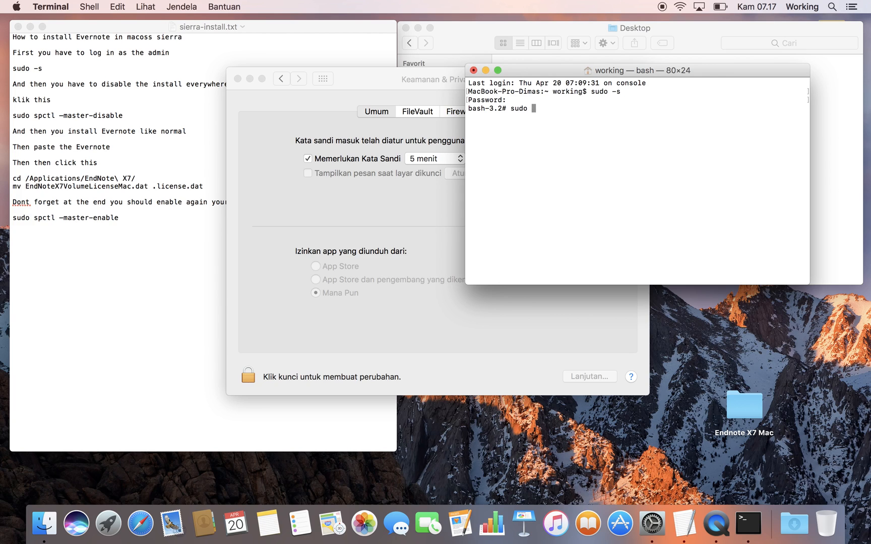
pyautogui.write('sp')
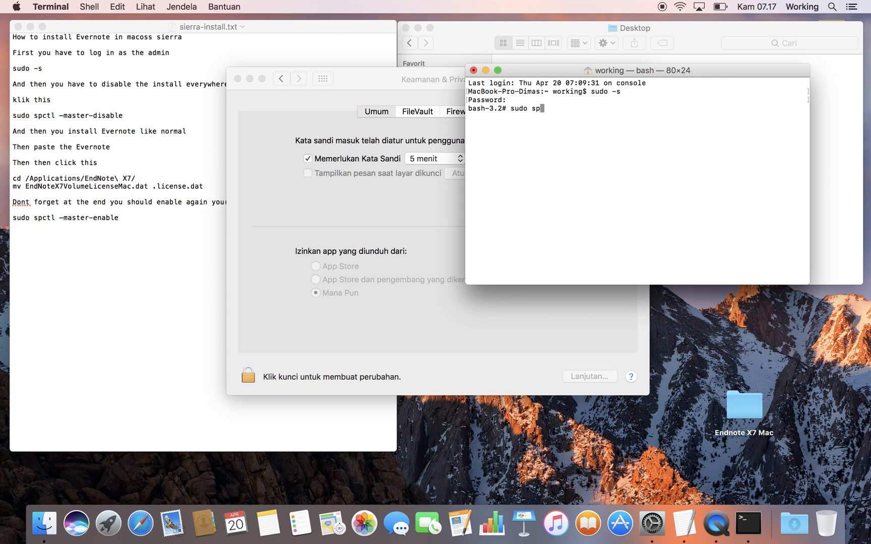
pyautogui.write('tl')
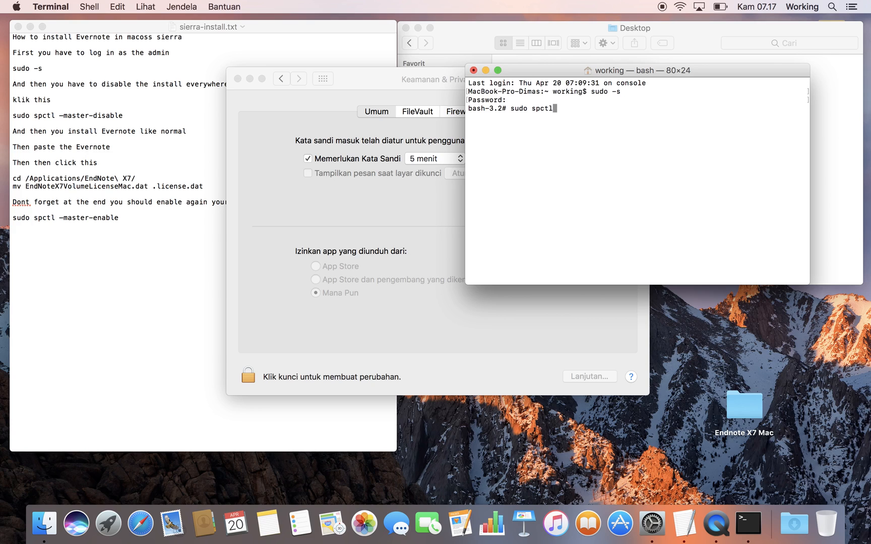
pyautogui.write('-ma')
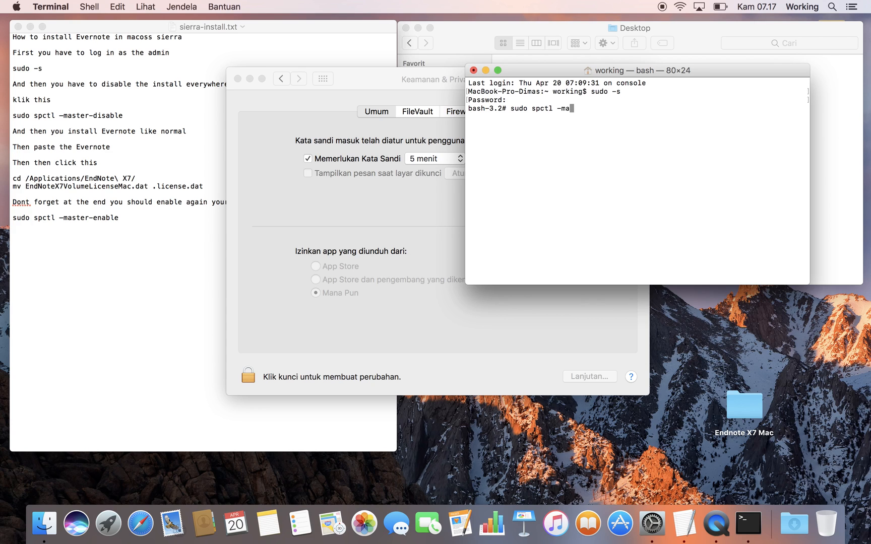
pyautogui.write('ster-')
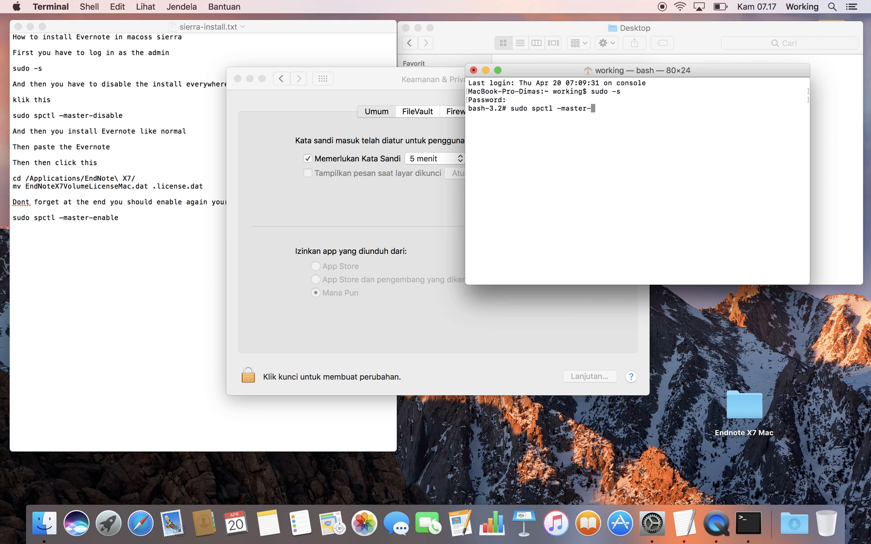
pyautogui.press('Return')
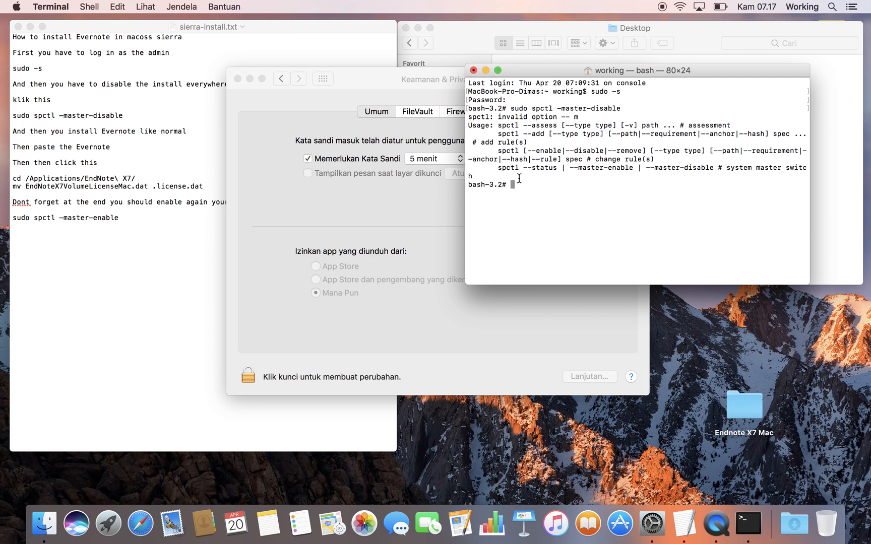
pyautogui.moveTo(486, 228)
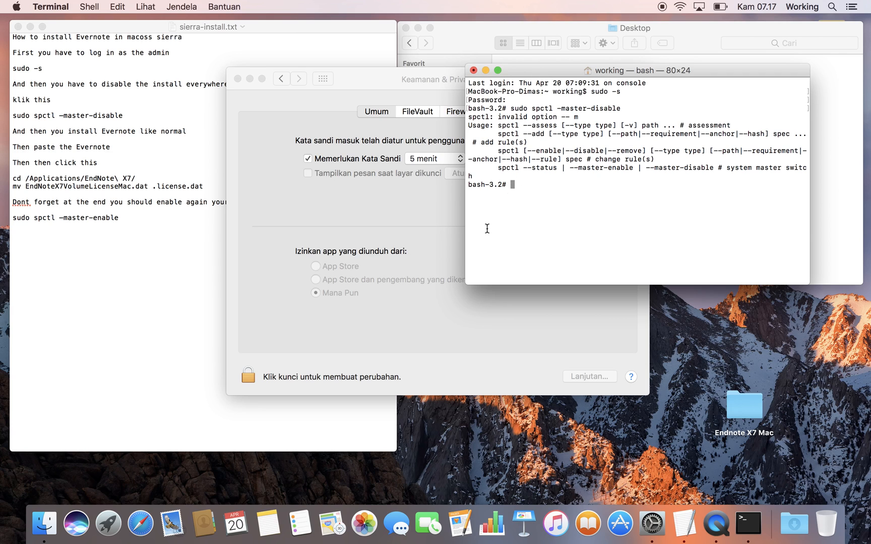
# Bring the Security & Privacy window forward to confirm apps from Anywhere are allowed.
pyautogui.click(351, 309)
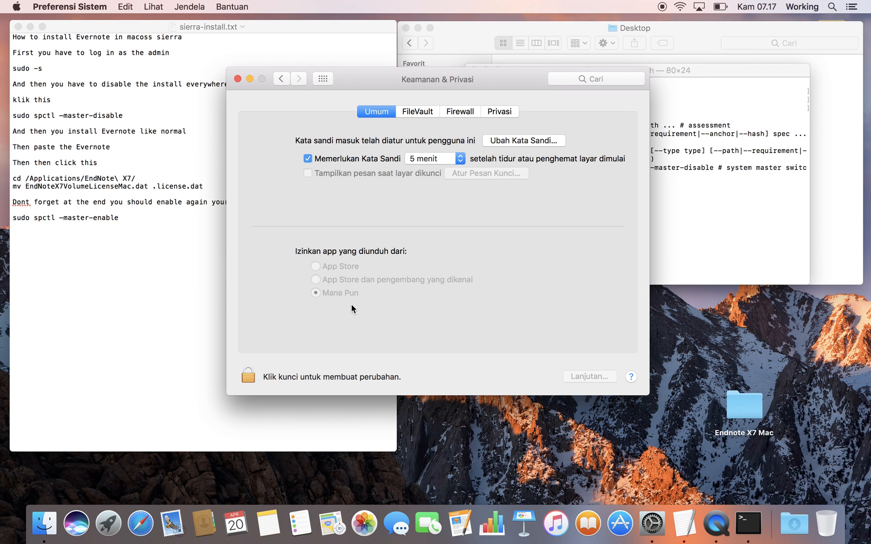
pyautogui.moveTo(352, 252)
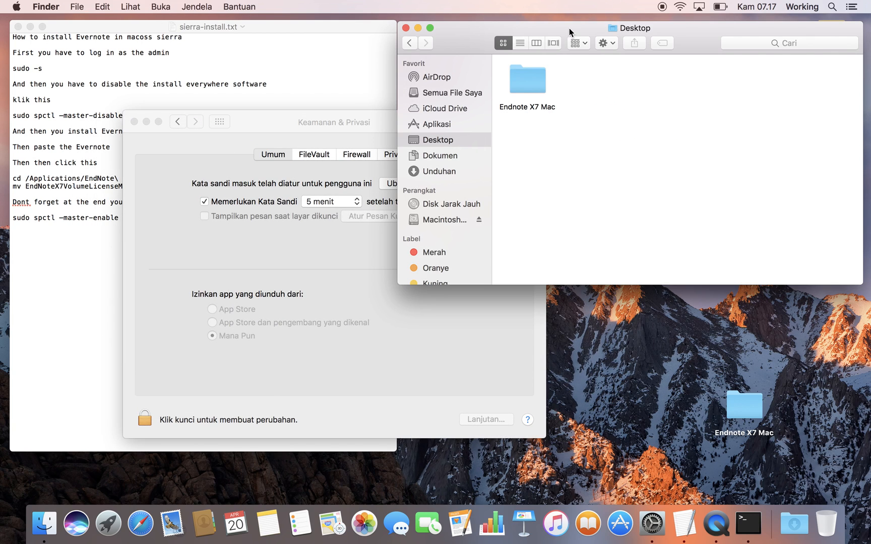
# Open the Endnote X7 Mac folder and mount EndNoteX7Installer.dmg.
pyautogui.doubleClick(527, 78)
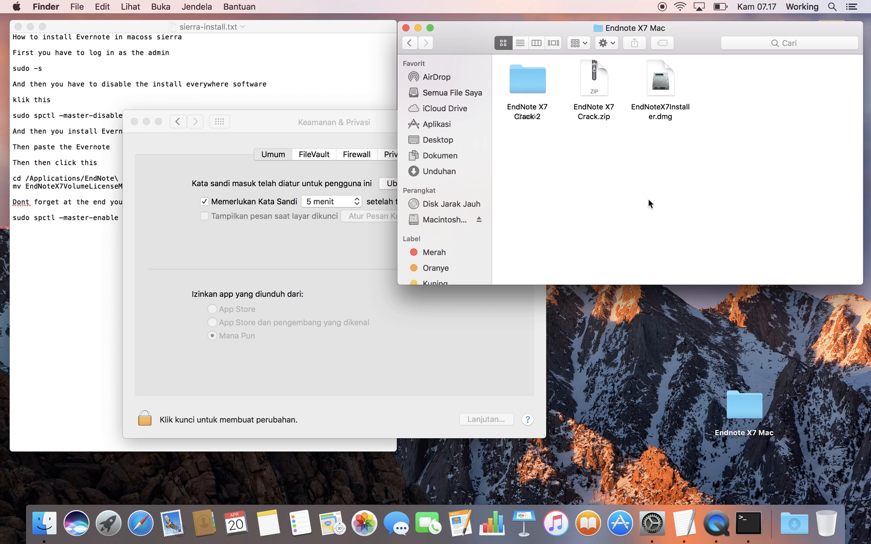
pyautogui.doubleClick(660, 76)
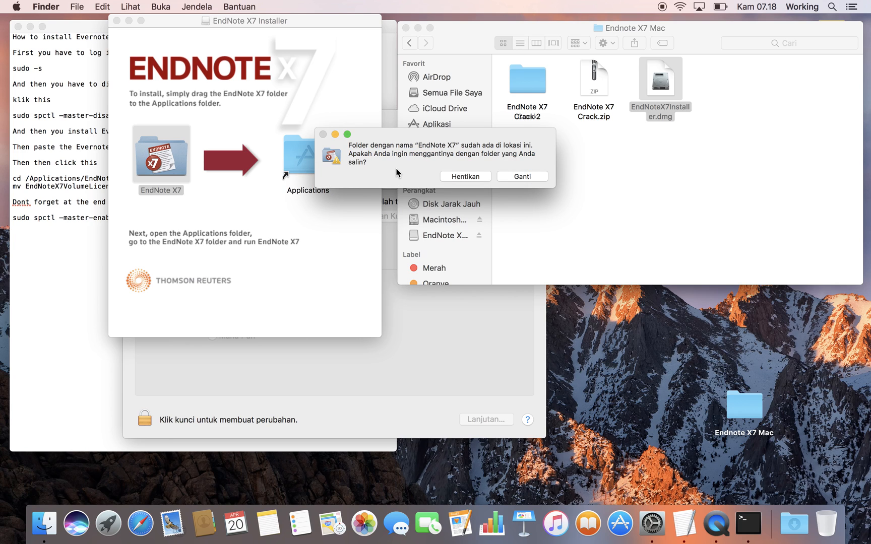
pyautogui.moveTo(494, 179)
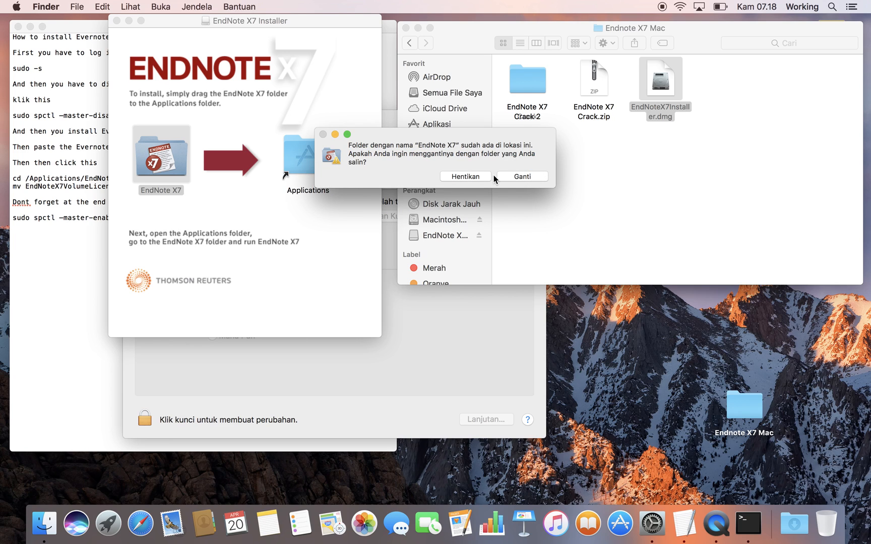
pyautogui.moveTo(479, 179)
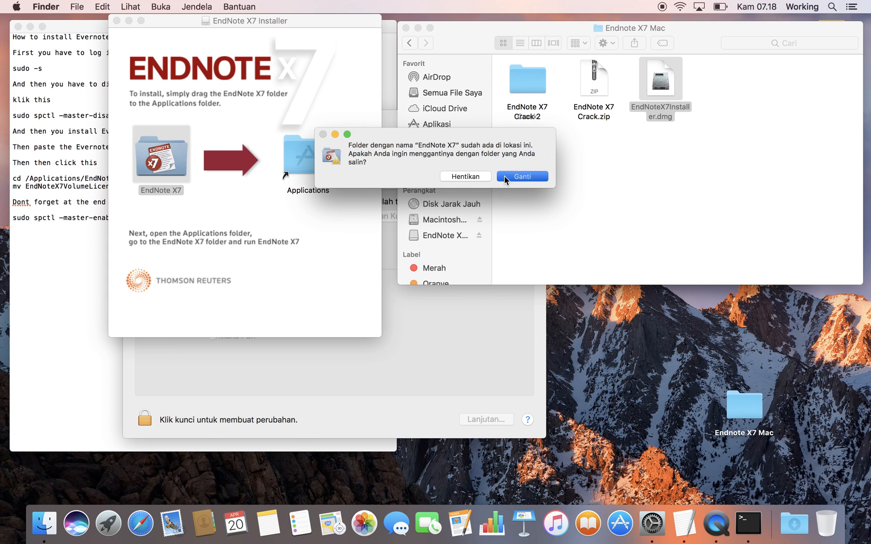
# Replace the existing EndNote X7 folder, authorizing with the administrator password.
pyautogui.click(521, 176)
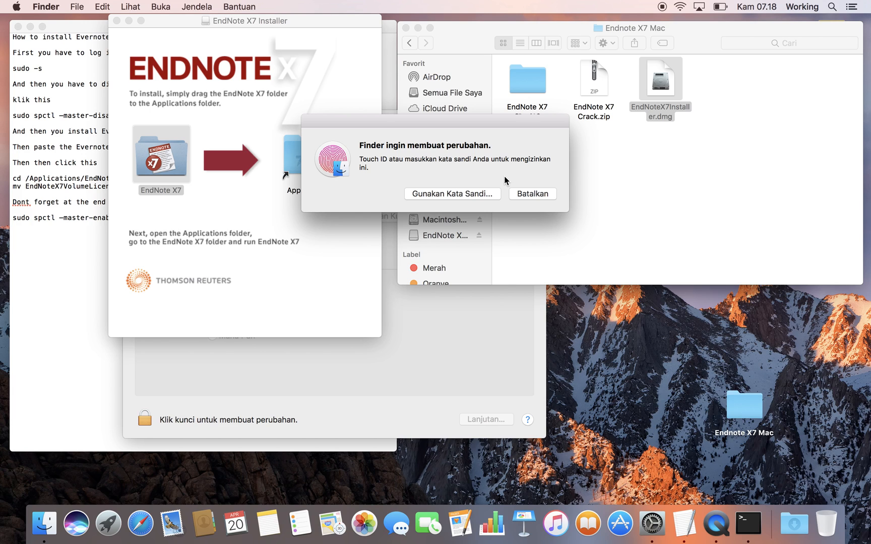
pyautogui.click(451, 194)
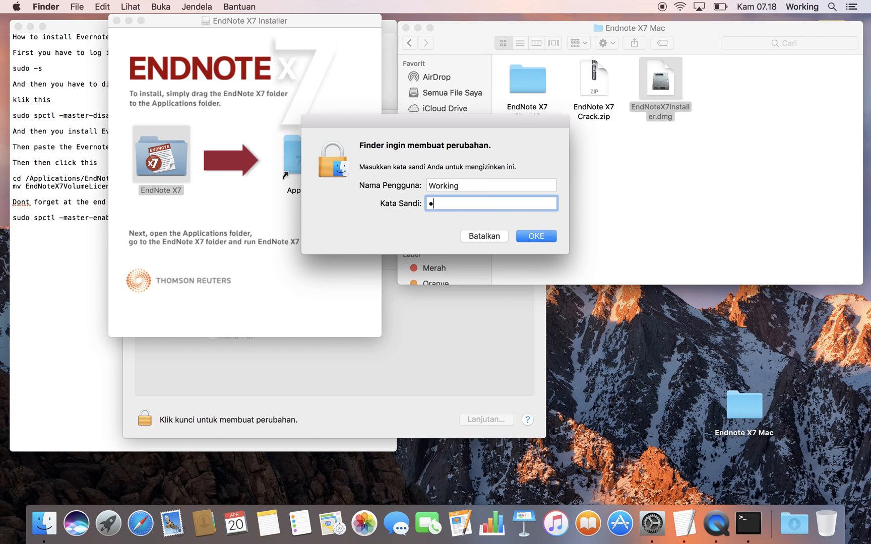
pyautogui.click(535, 235)
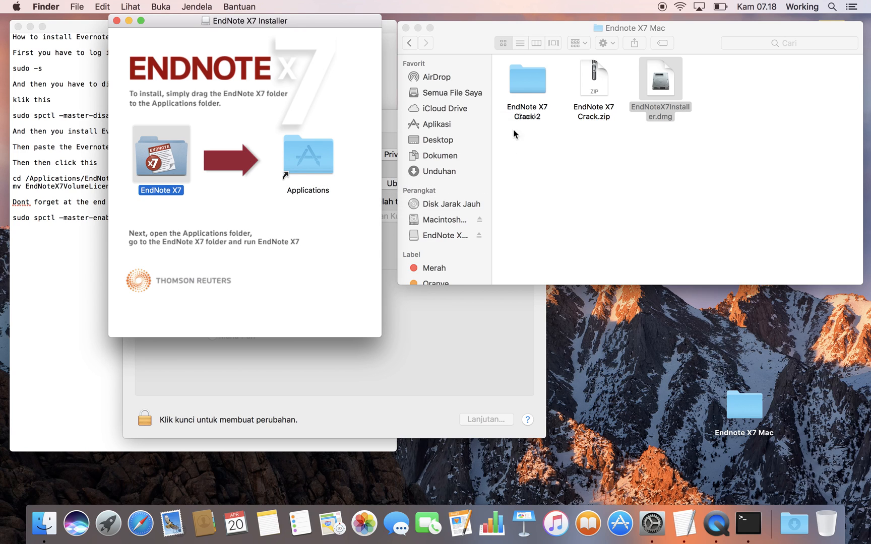
pyautogui.moveTo(349, 136)
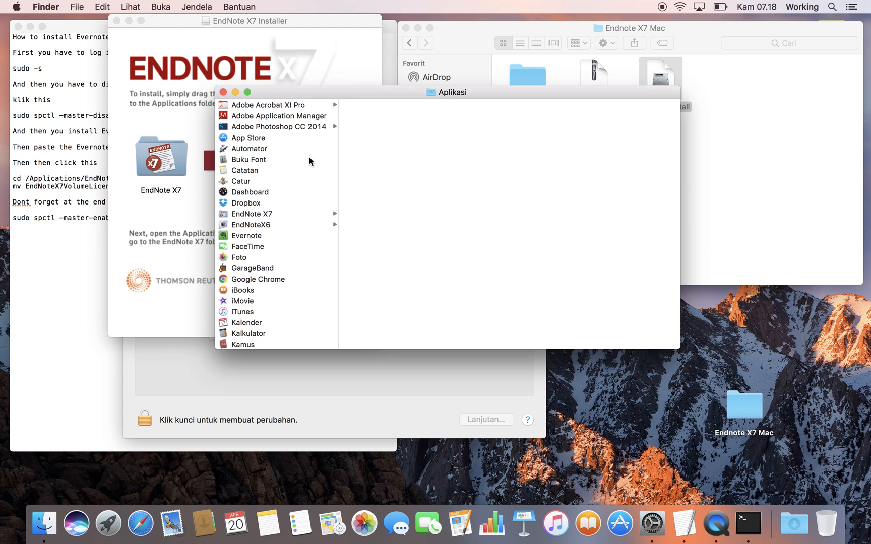
pyautogui.moveTo(261, 213)
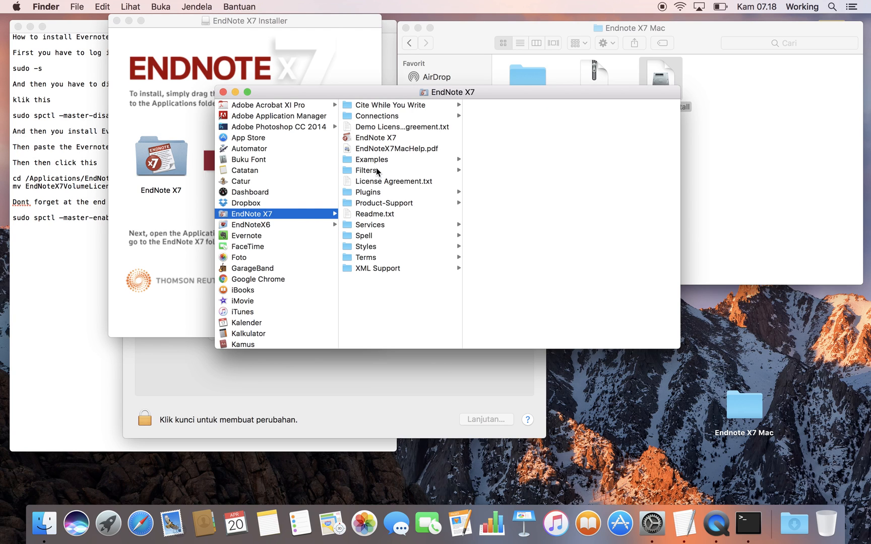
pyautogui.moveTo(377, 142)
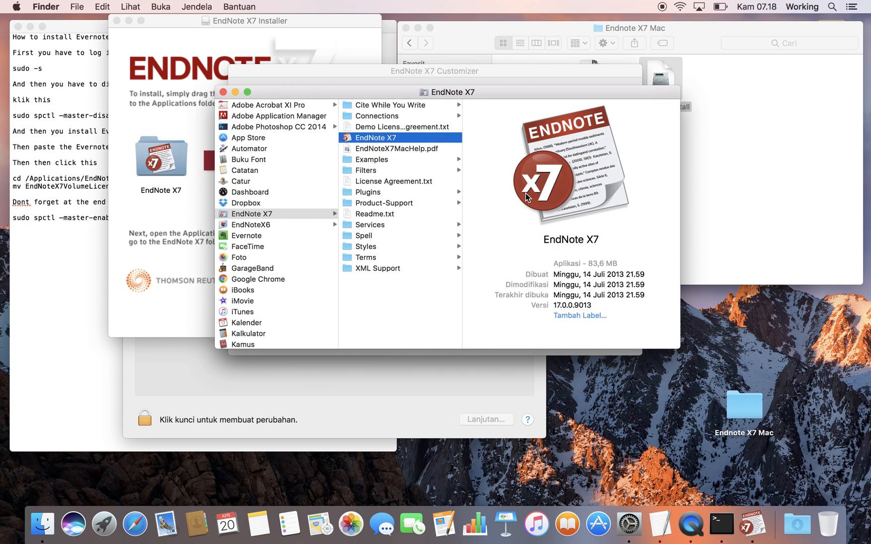
pyautogui.moveTo(751, 524)
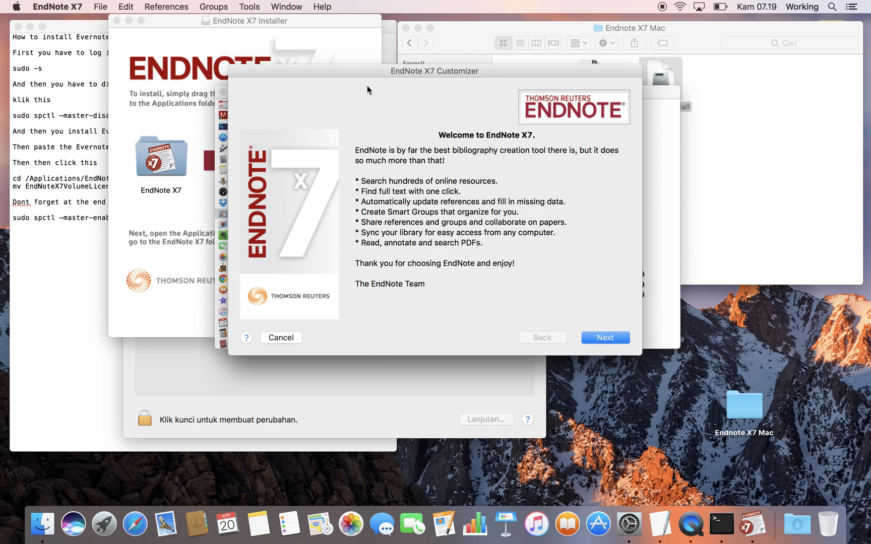
# Cancel the EndNote X7 Customizer and confirm abandoning the setup.
pyautogui.click(280, 337)
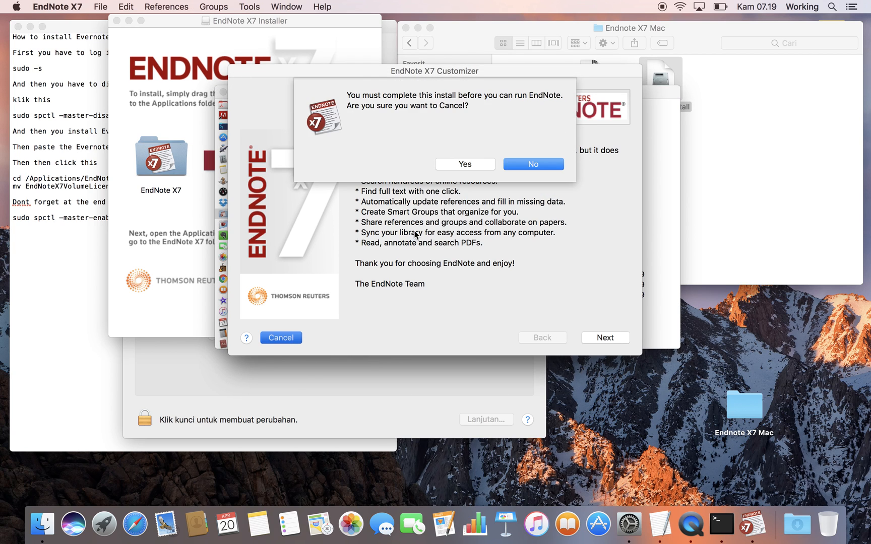
pyautogui.click(464, 164)
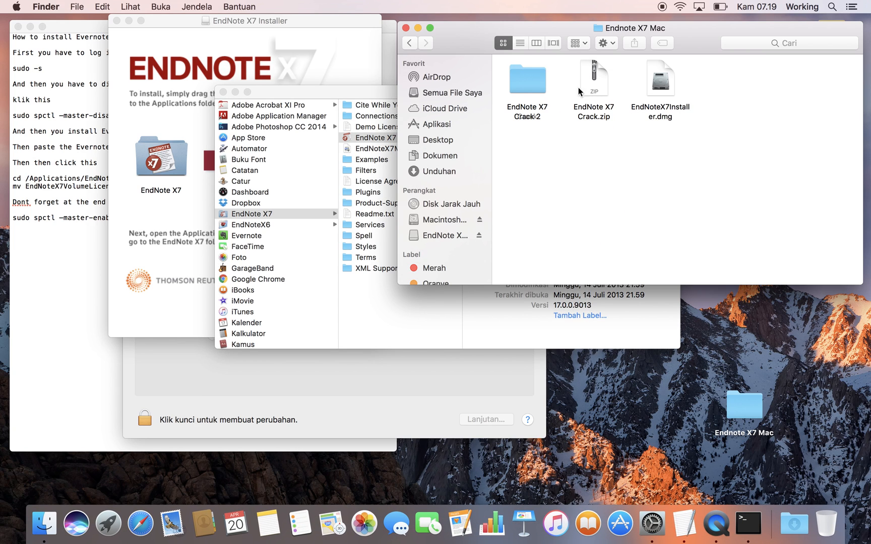
# Open the EndNote X7 Crack 2 folder holding EndNoteX7VolumeLicenseMac.dat.
pyautogui.doubleClick(526, 78)
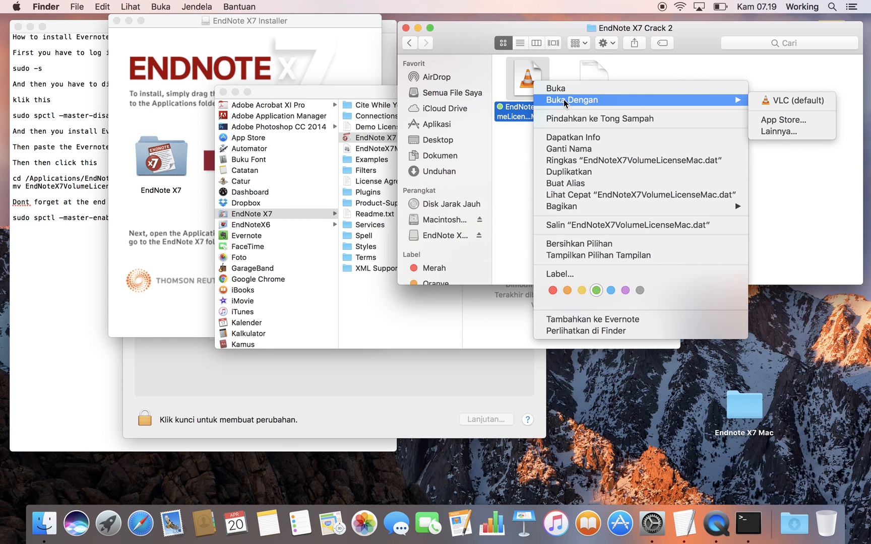
pyautogui.moveTo(567, 229)
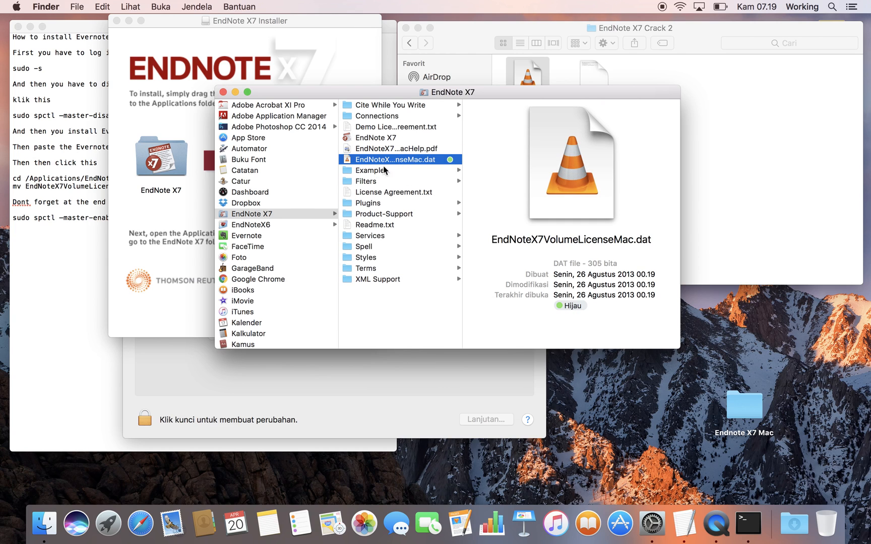
pyautogui.moveTo(38, 287)
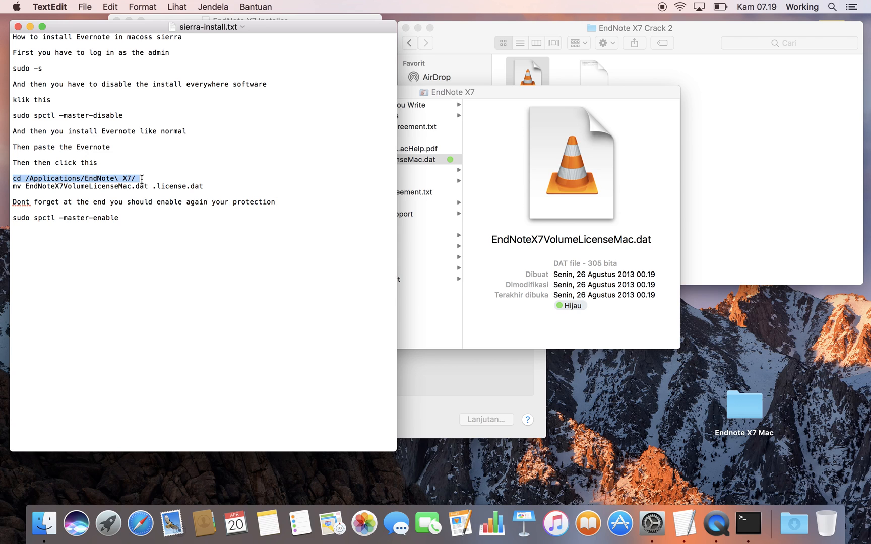
pyautogui.moveTo(796, 193)
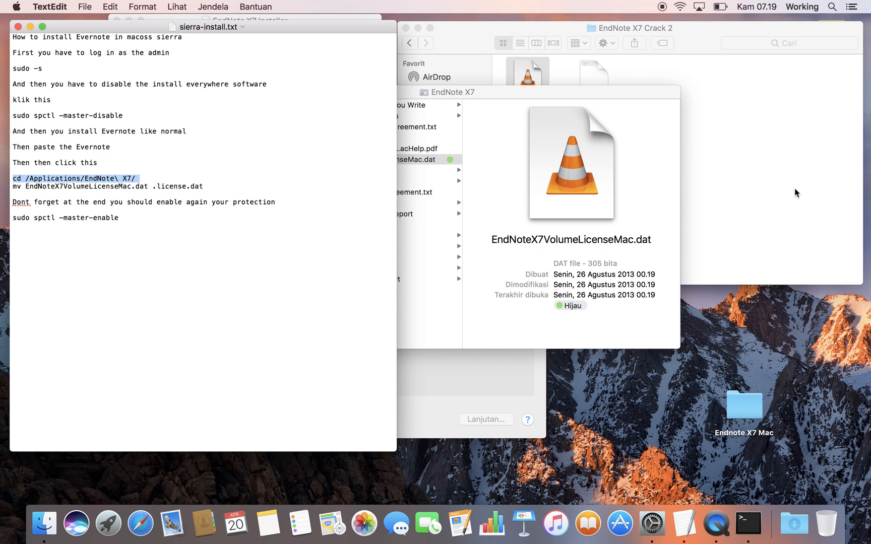
pyautogui.moveTo(750, 191)
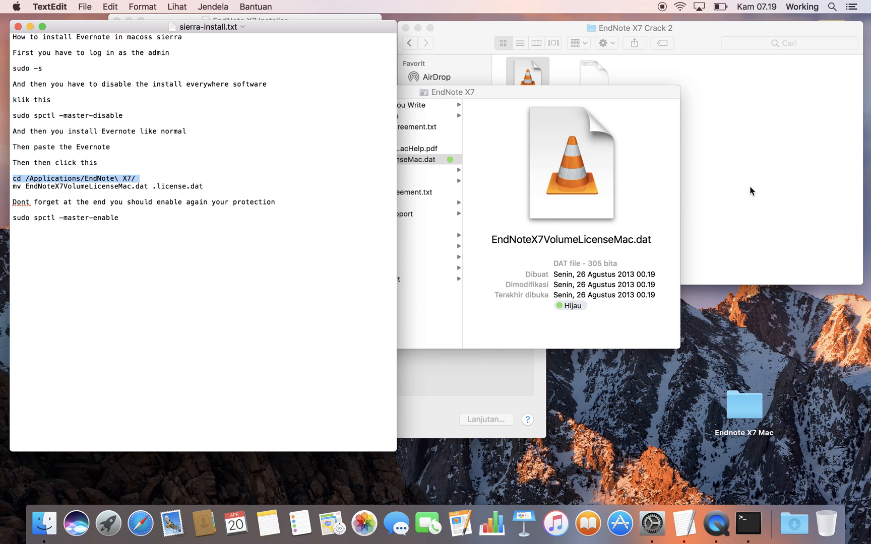
# In the root shell, cd into /Applications/EndNote X7 and rename the license file to .license.dat.
pyautogui.click(747, 523)
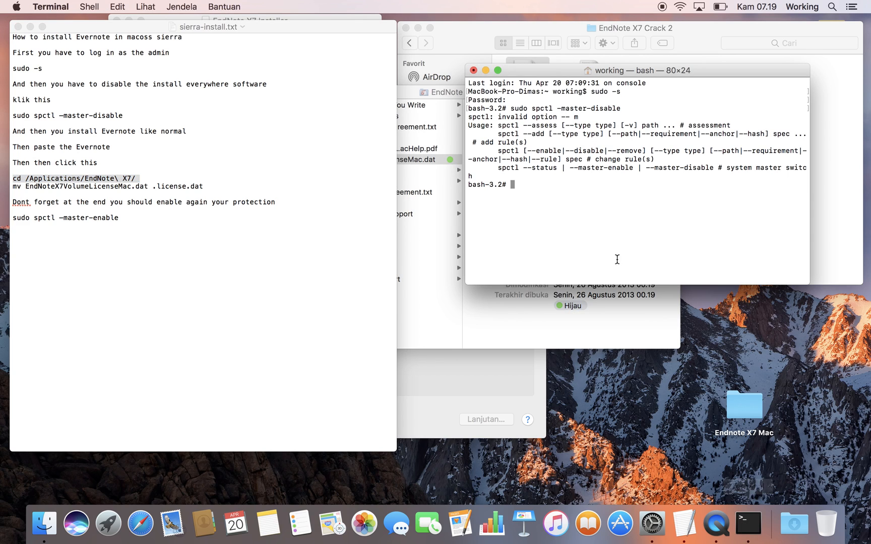
pyautogui.moveTo(562, 170)
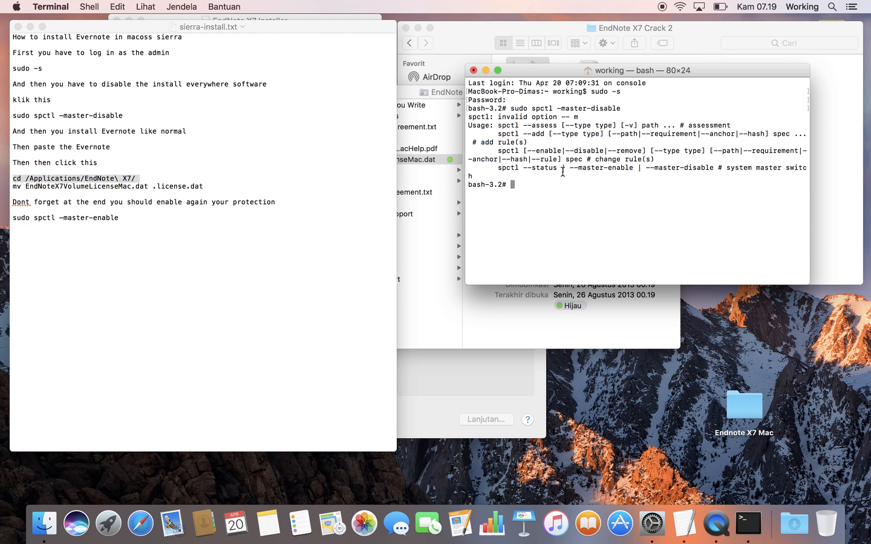
pyautogui.write('cd /Applications/EndNote\\ X7/')
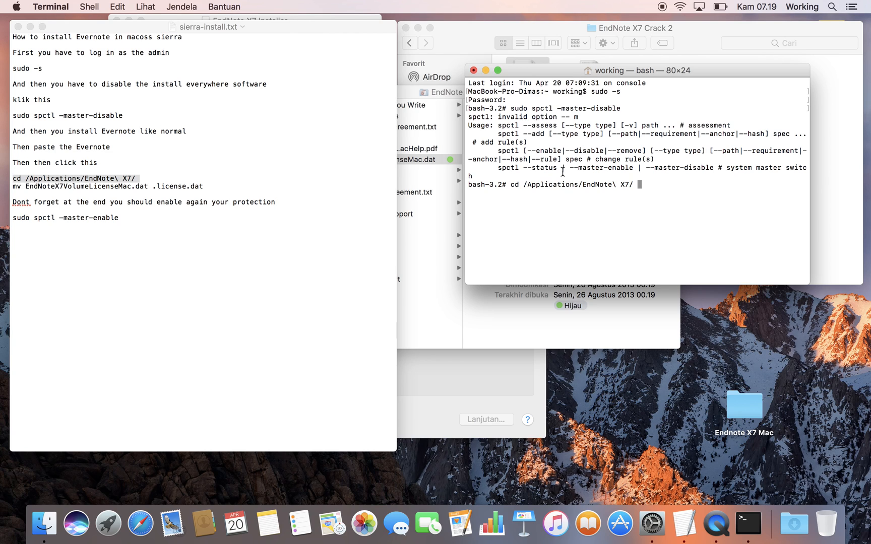
pyautogui.press('Return')
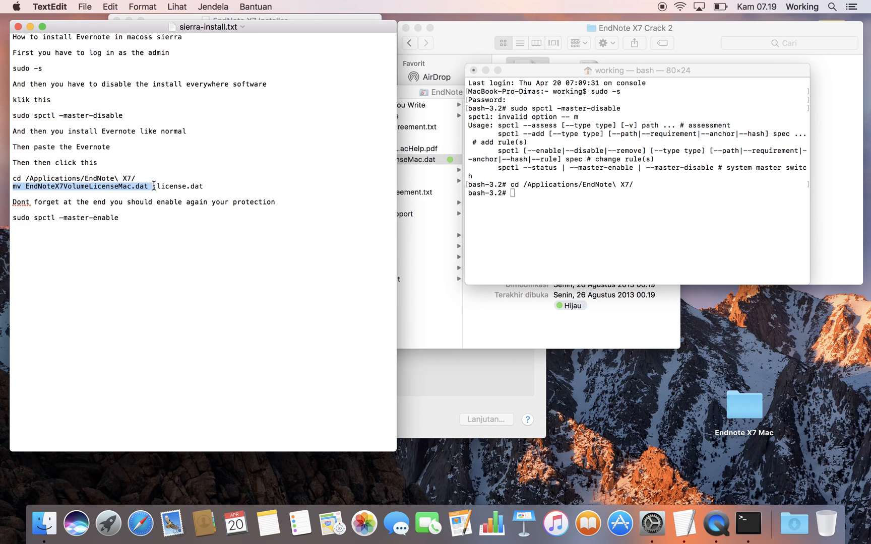
pyautogui.write('.')
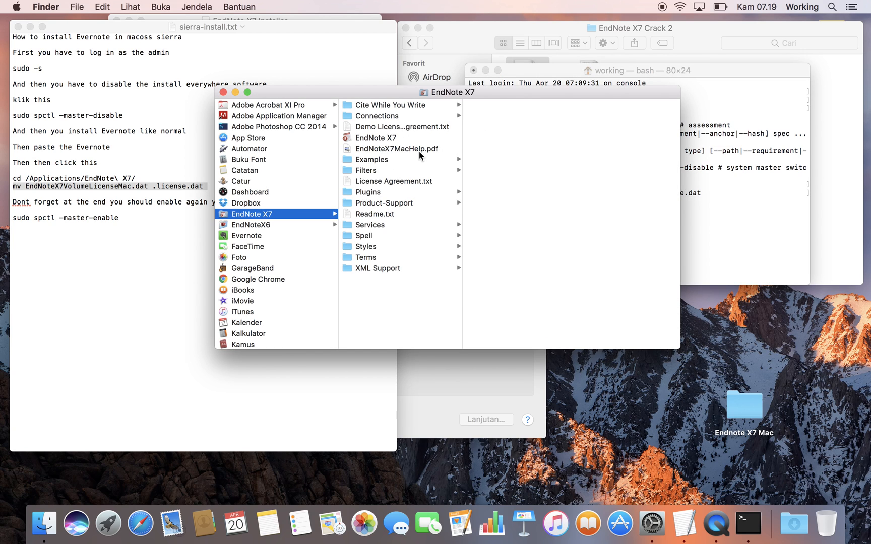
pyautogui.moveTo(702, 252)
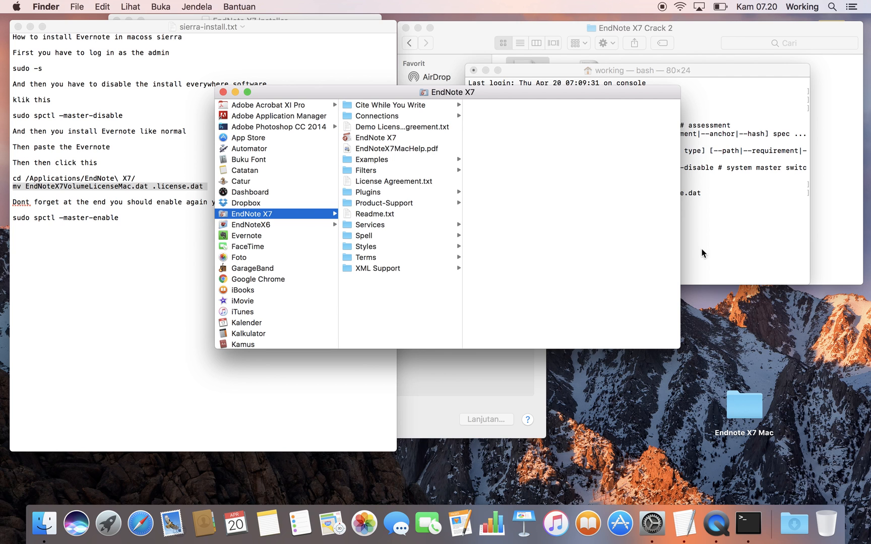
# Launch EndNote X7 from Launchpad's second page and decline the update offer.
pyautogui.click(610, 167)
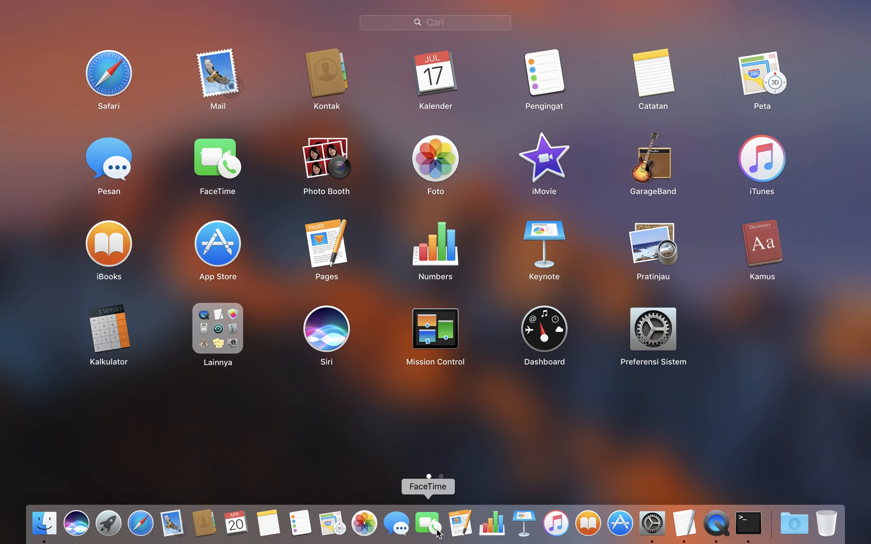
pyautogui.hscroll(-3)
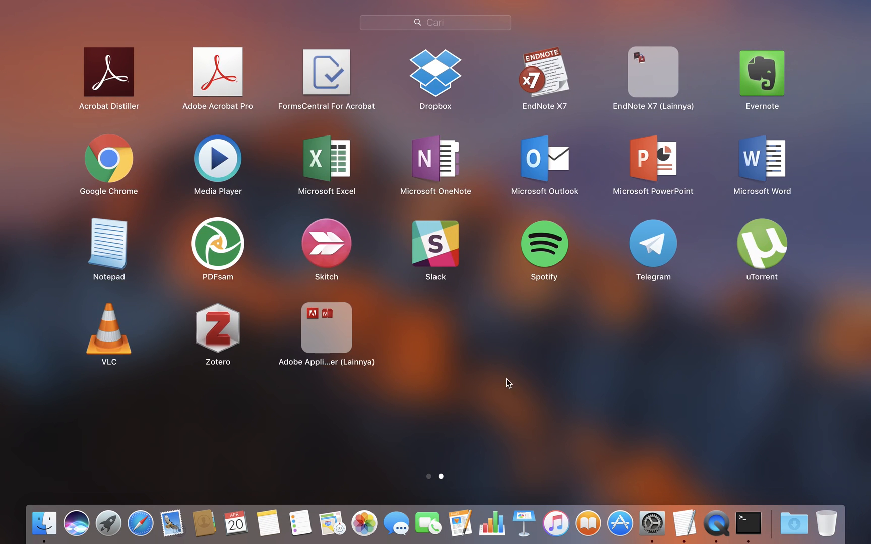
pyautogui.moveTo(333, 247)
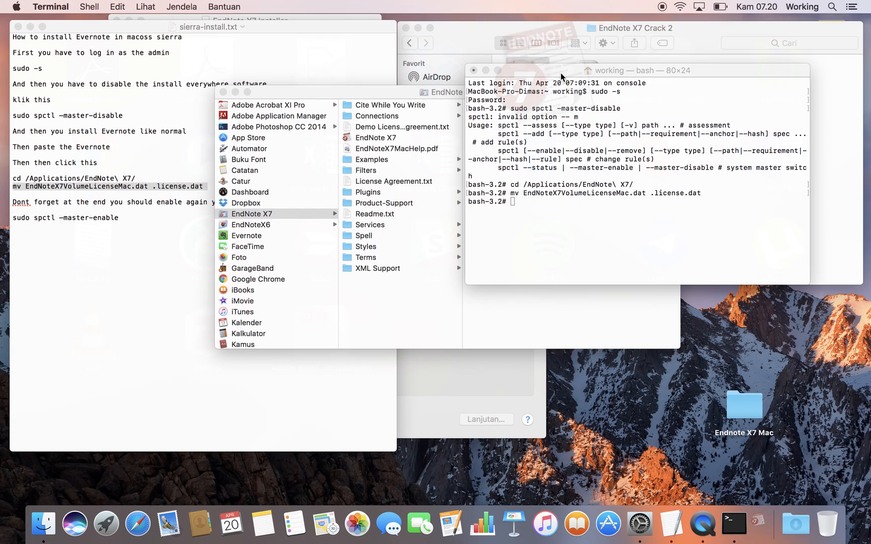
pyautogui.click(252, 214)
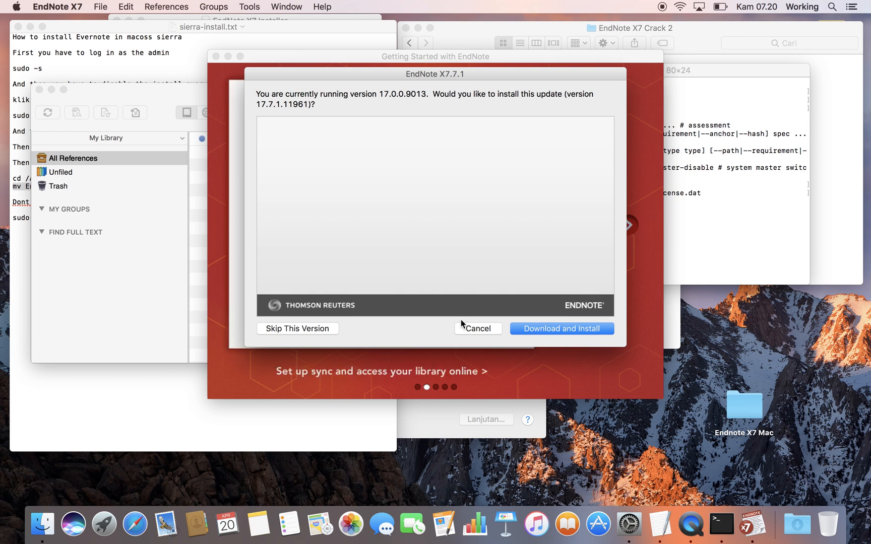
pyautogui.click(477, 328)
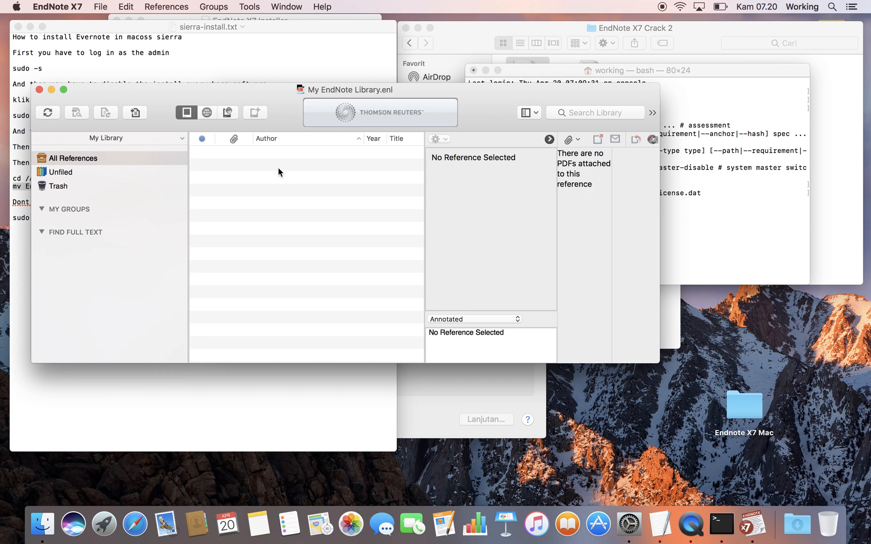
pyautogui.moveTo(370, 182)
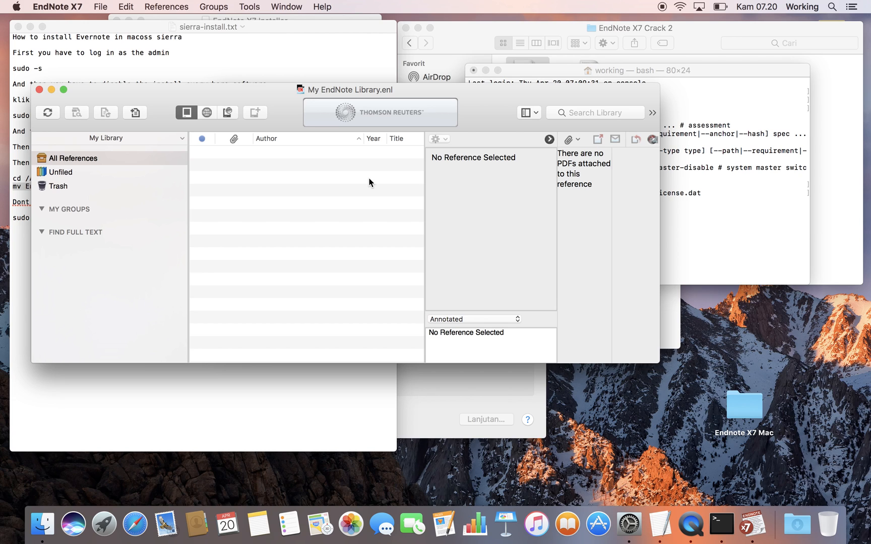
pyautogui.moveTo(209, 54)
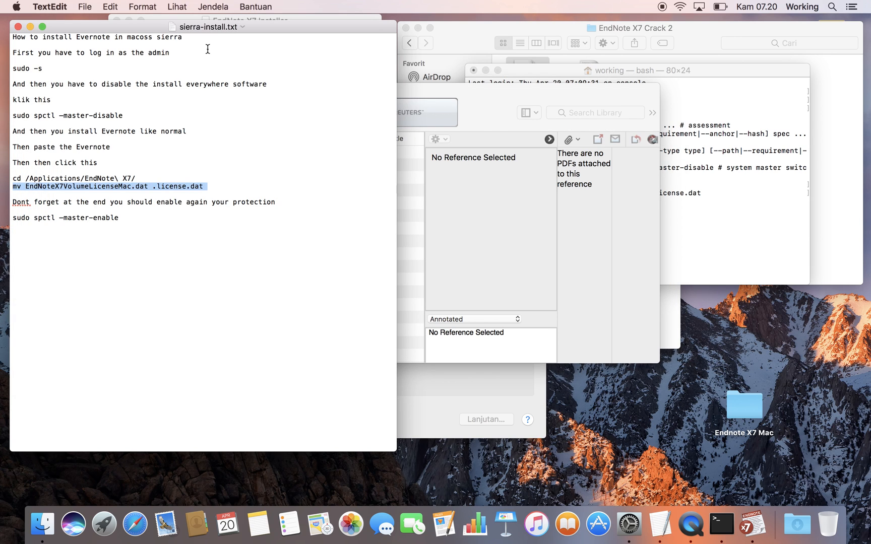
# Open System Preferences and run 'sudo spctl --master-enable' in Terminal.
pyautogui.click(16, 6)
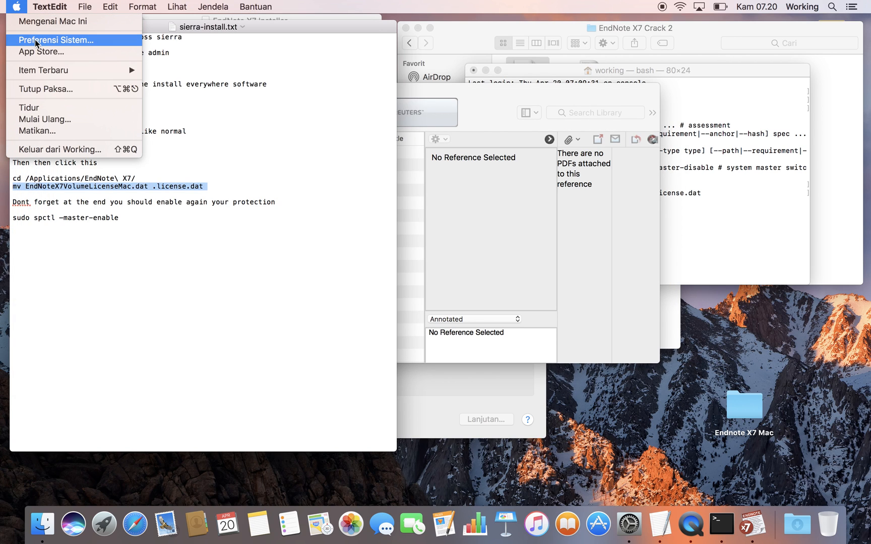
pyautogui.click(55, 39)
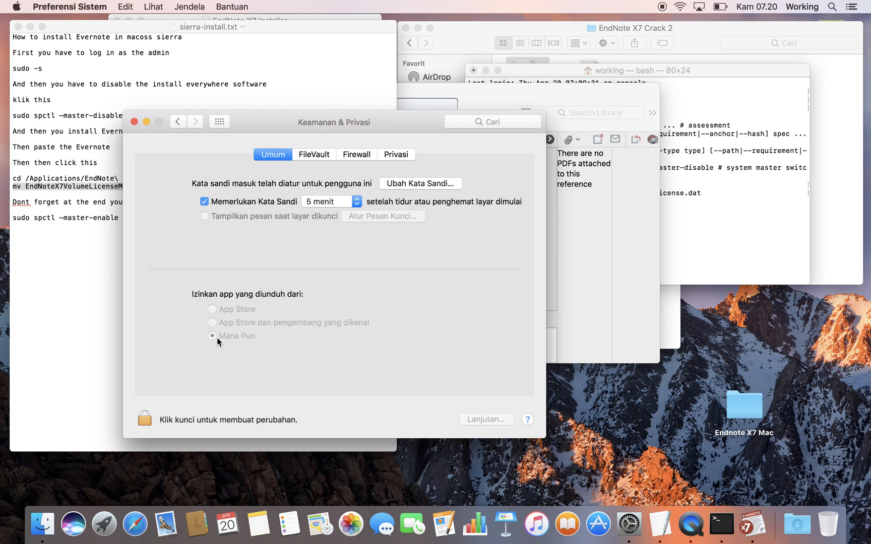
pyautogui.moveTo(195, 322)
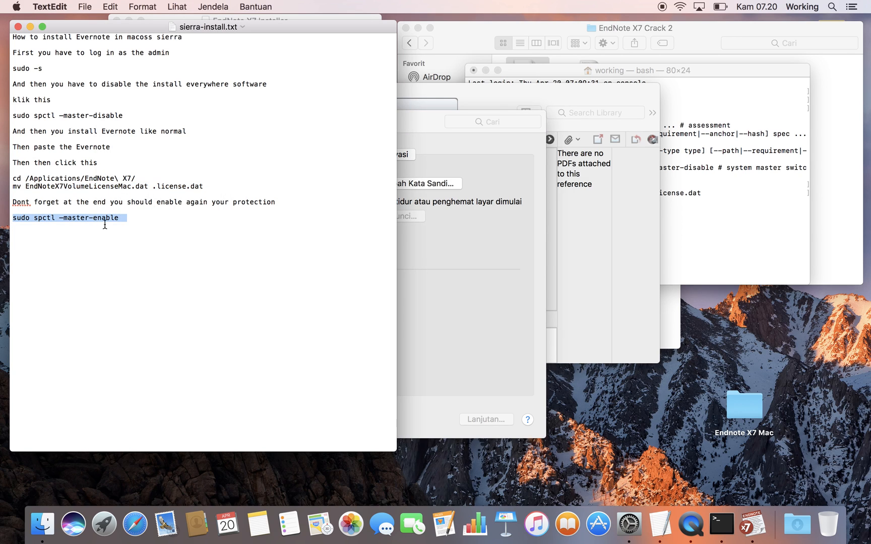
pyautogui.moveTo(132, 223)
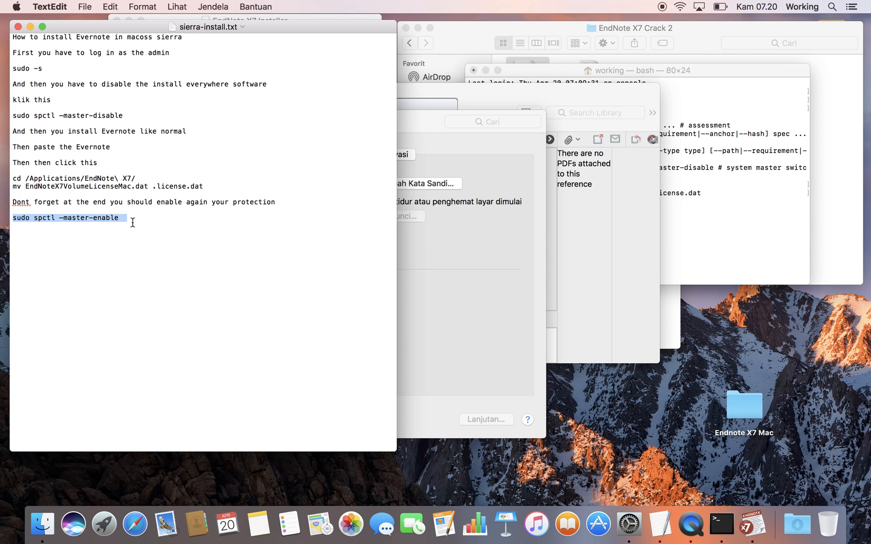
pyautogui.moveTo(836, 187)
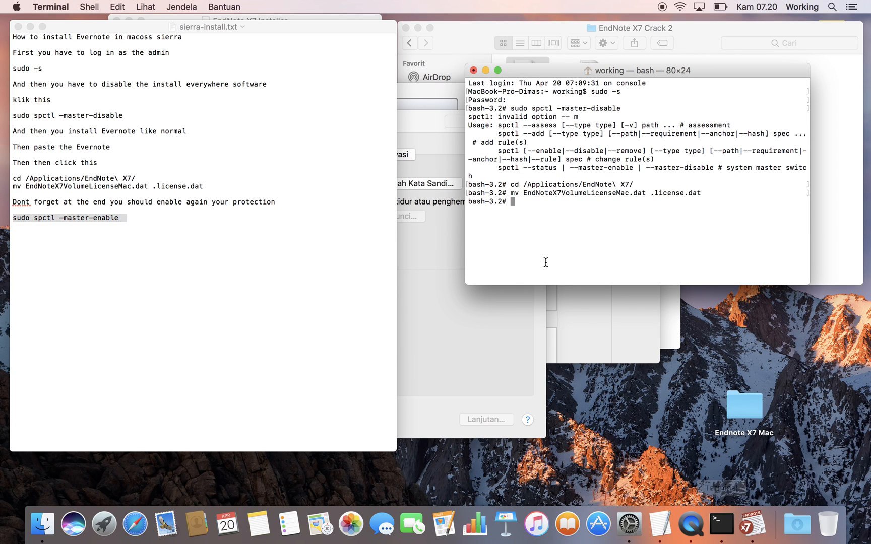
pyautogui.write('sudo spctl --master-enable')
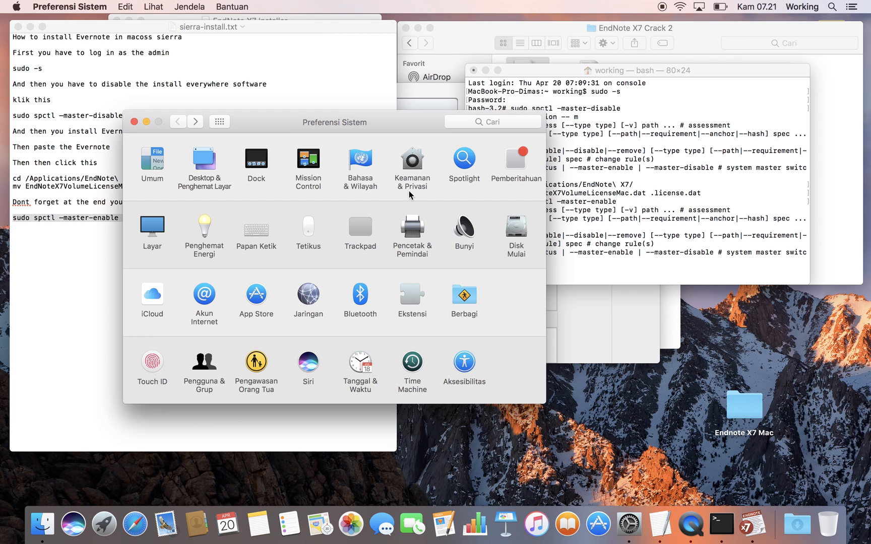
# Check the Terminal output, then show the Security & Privacy pane's download sources.
pyautogui.click(412, 160)
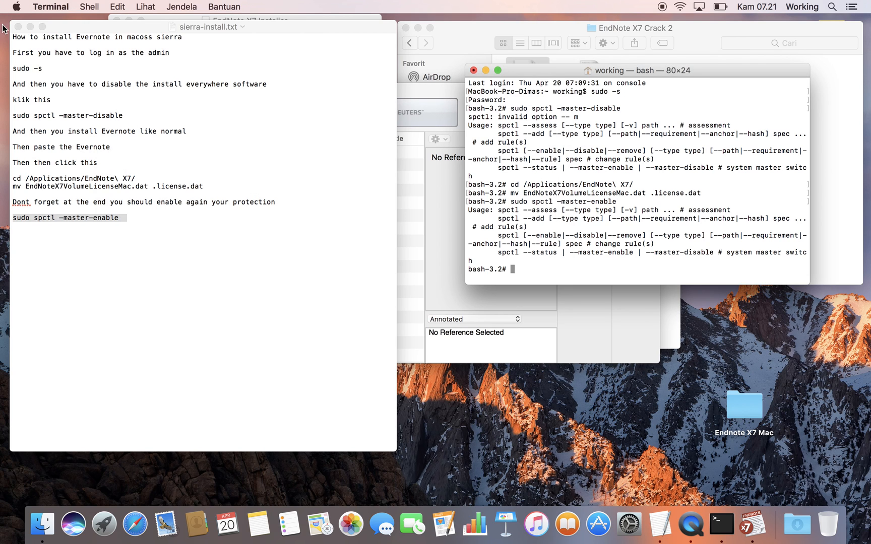
pyautogui.click(16, 6)
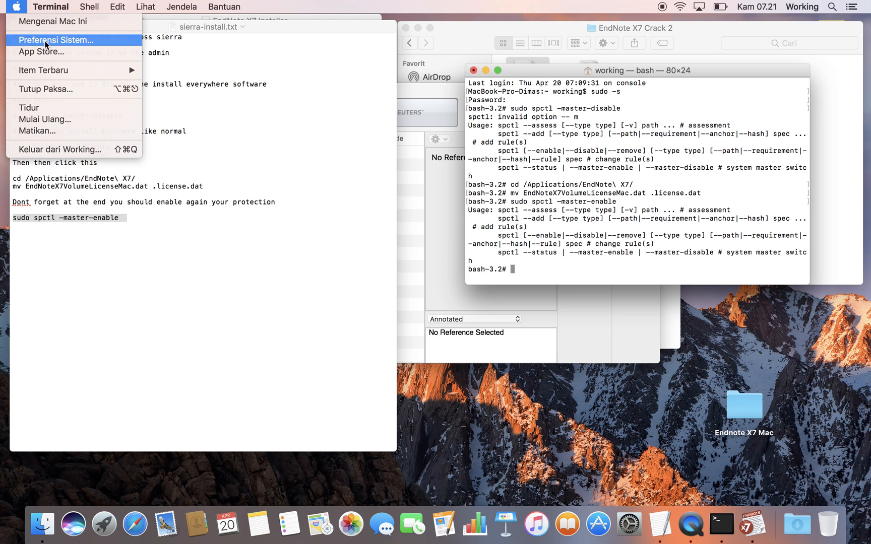
pyautogui.click(55, 39)
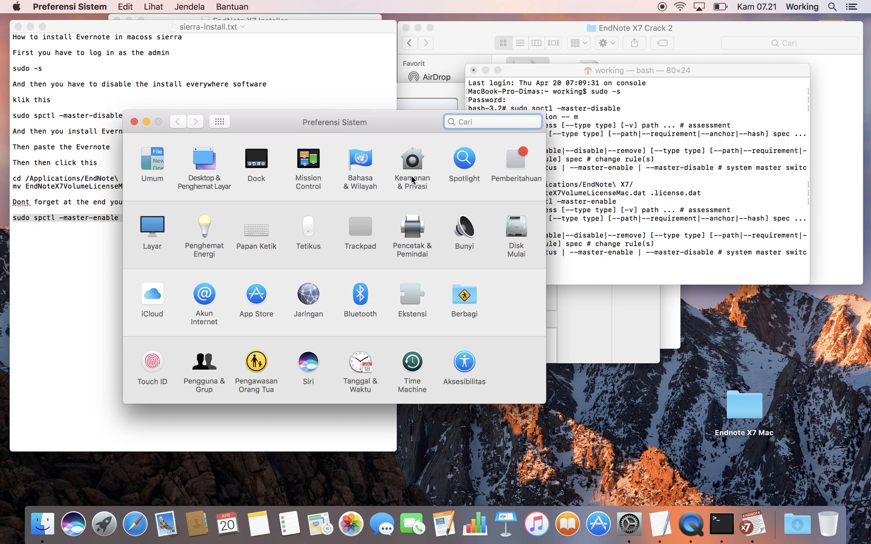
pyautogui.click(412, 160)
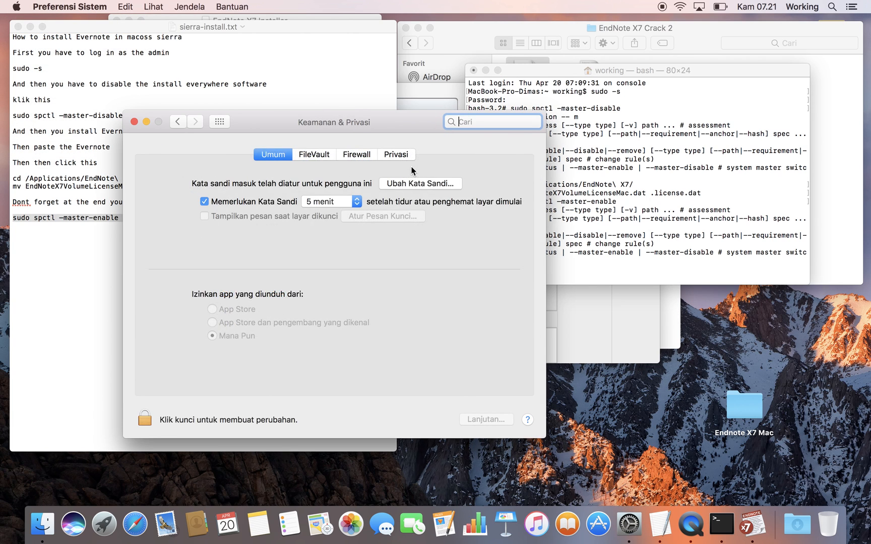
pyautogui.moveTo(251, 347)
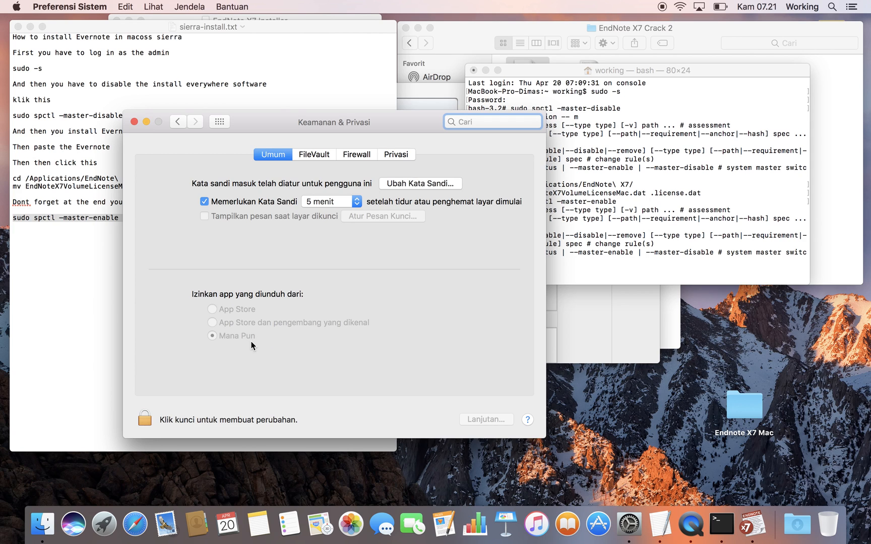
pyautogui.moveTo(675, 288)
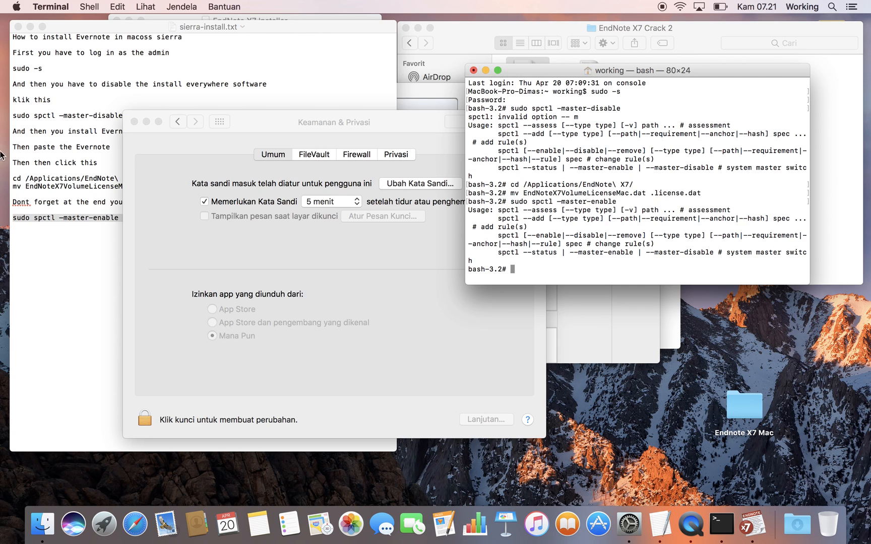
pyautogui.moveTo(293, 284)
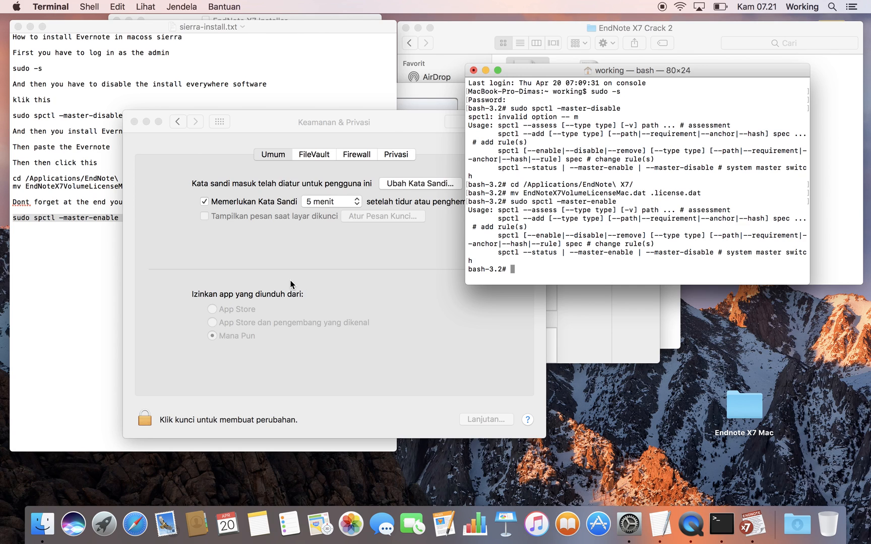
pyautogui.moveTo(292, 218)
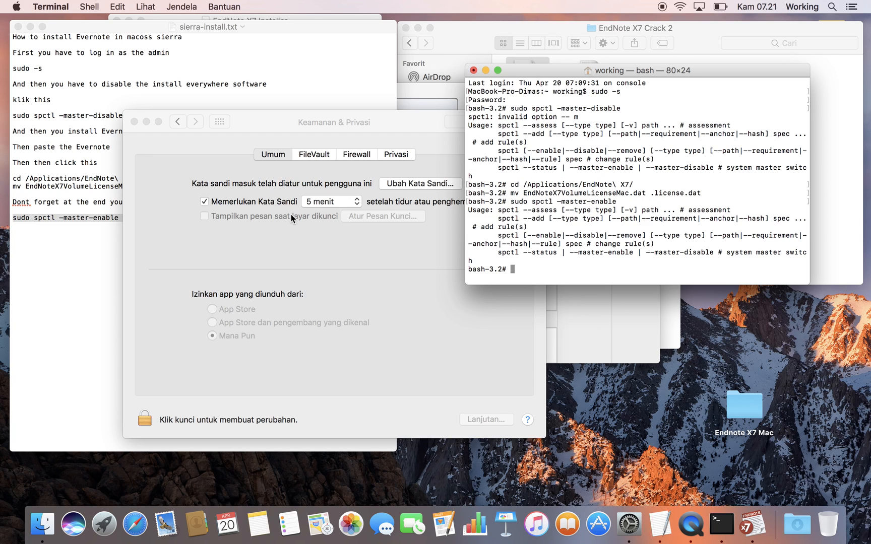